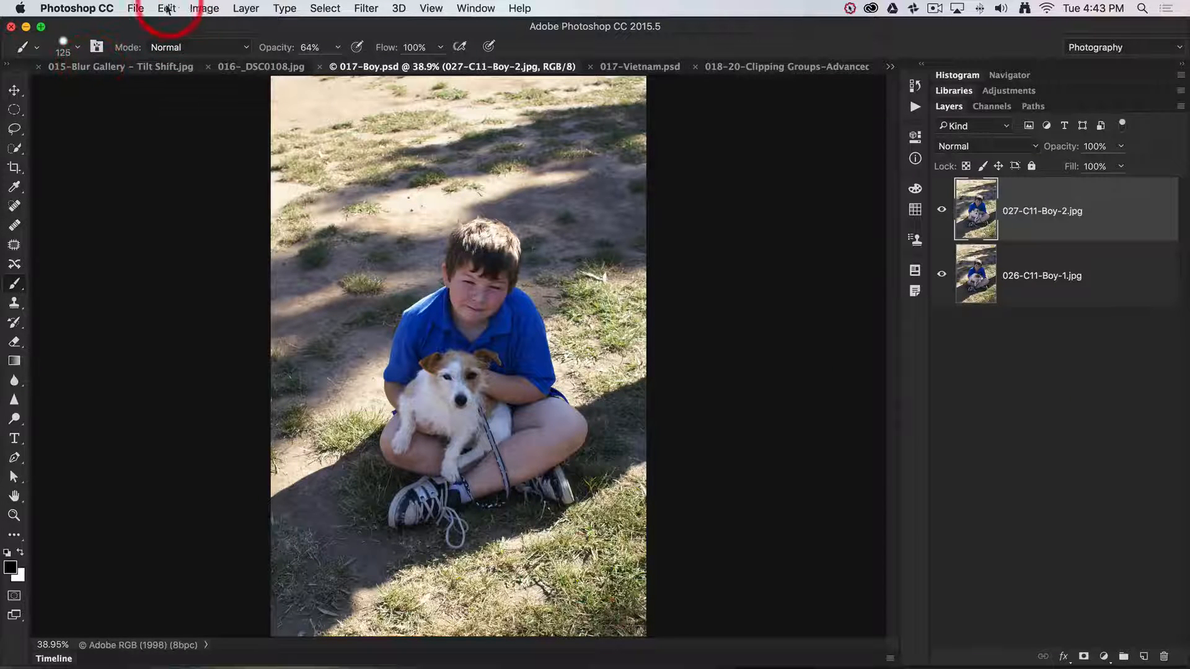
Step: Compare the two boy-and-dog photos by hiding the top layer and lowering its opacity, then restore 100%
{"action": "left_click", "coordinate": [166, 8]}
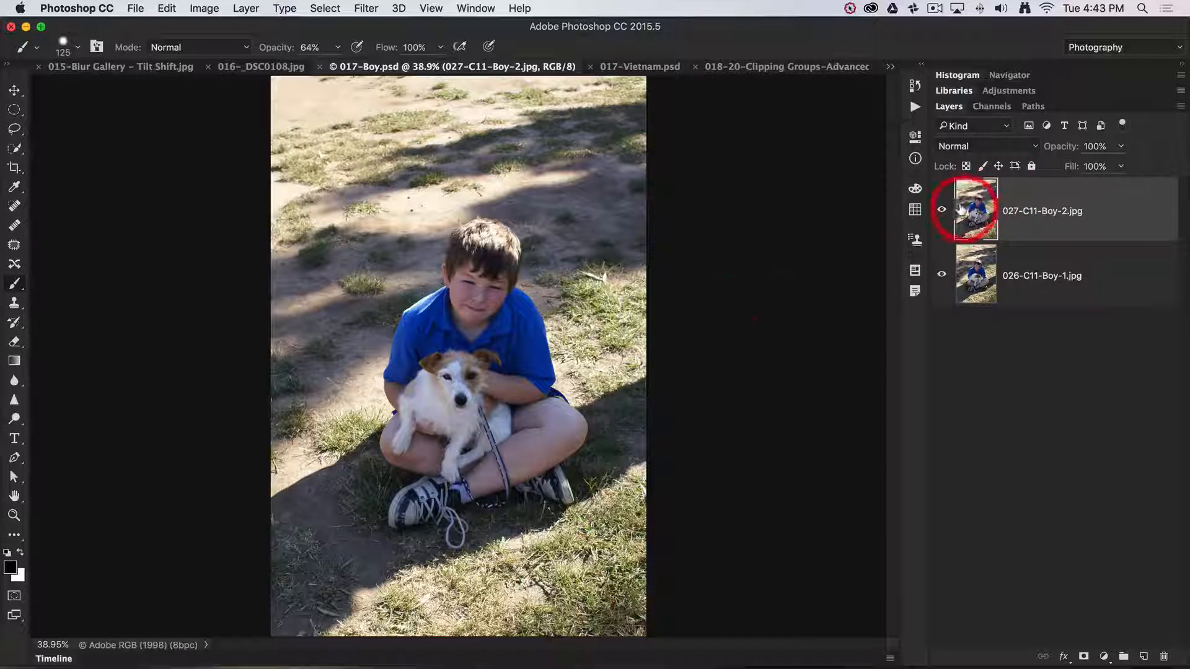
{"action": "left_click", "coordinate": [941, 211]}
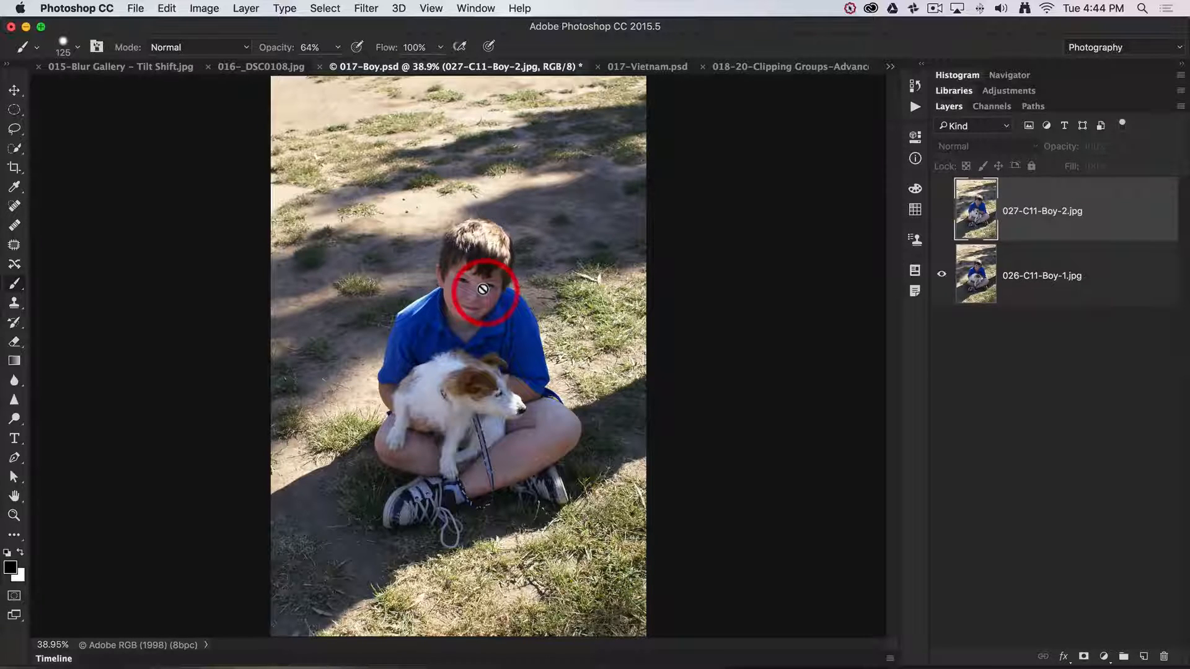
{"action": "left_click", "coordinate": [482, 292]}
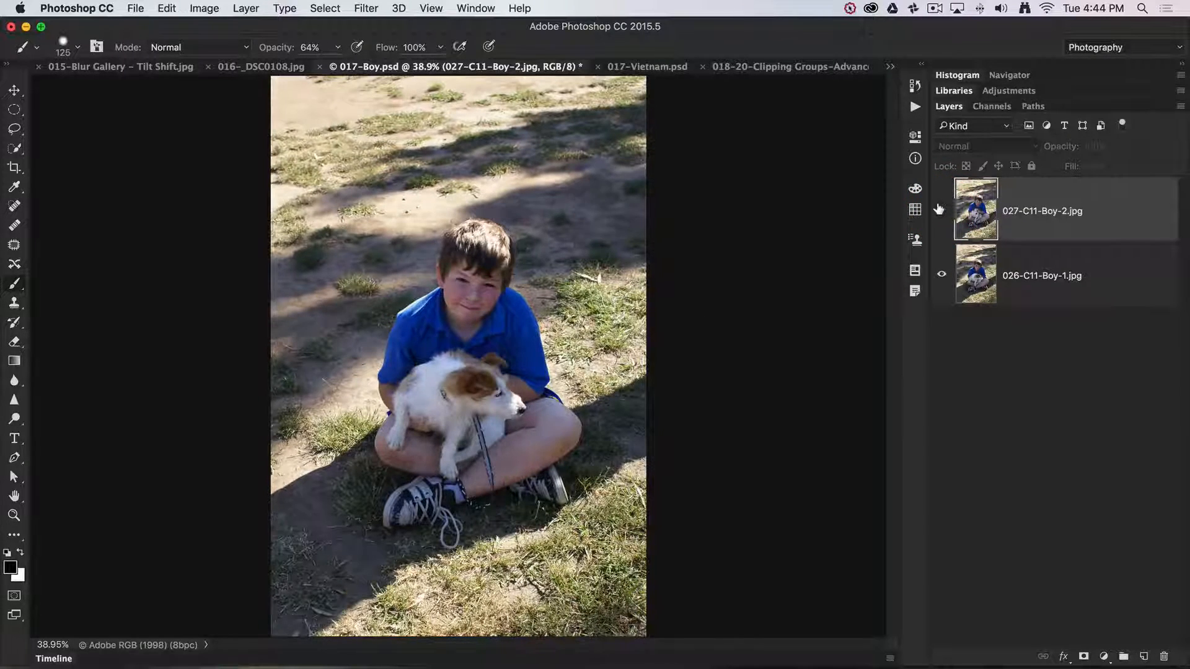
{"action": "left_click", "coordinate": [940, 211]}
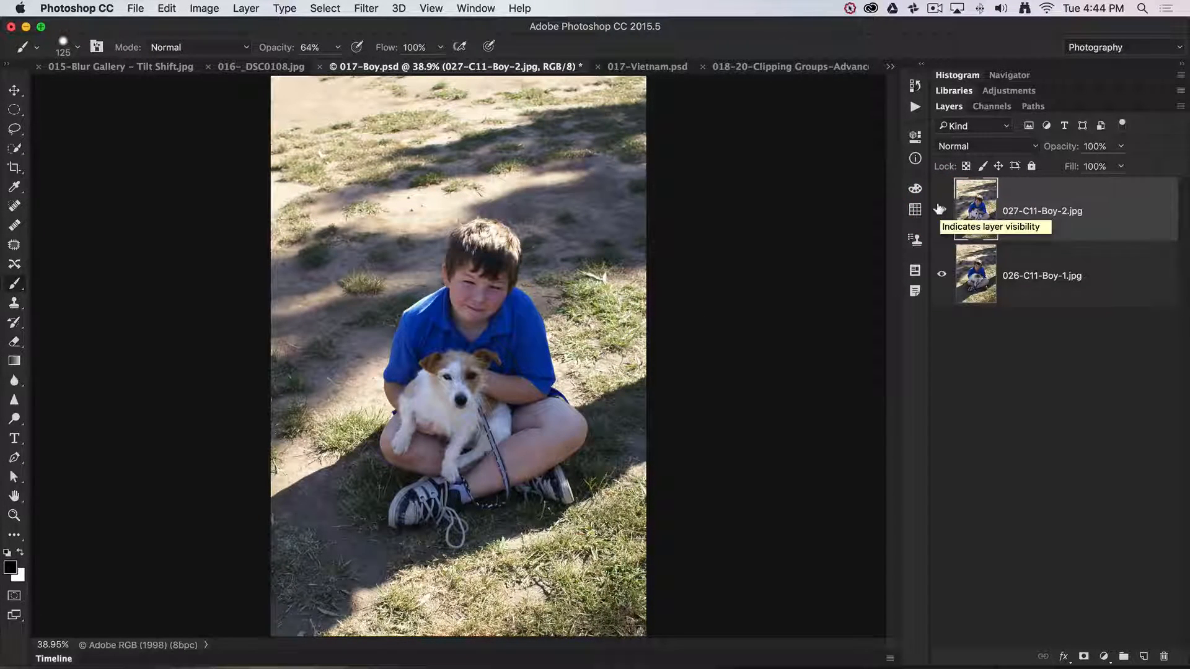
{"action": "left_click", "coordinate": [941, 211]}
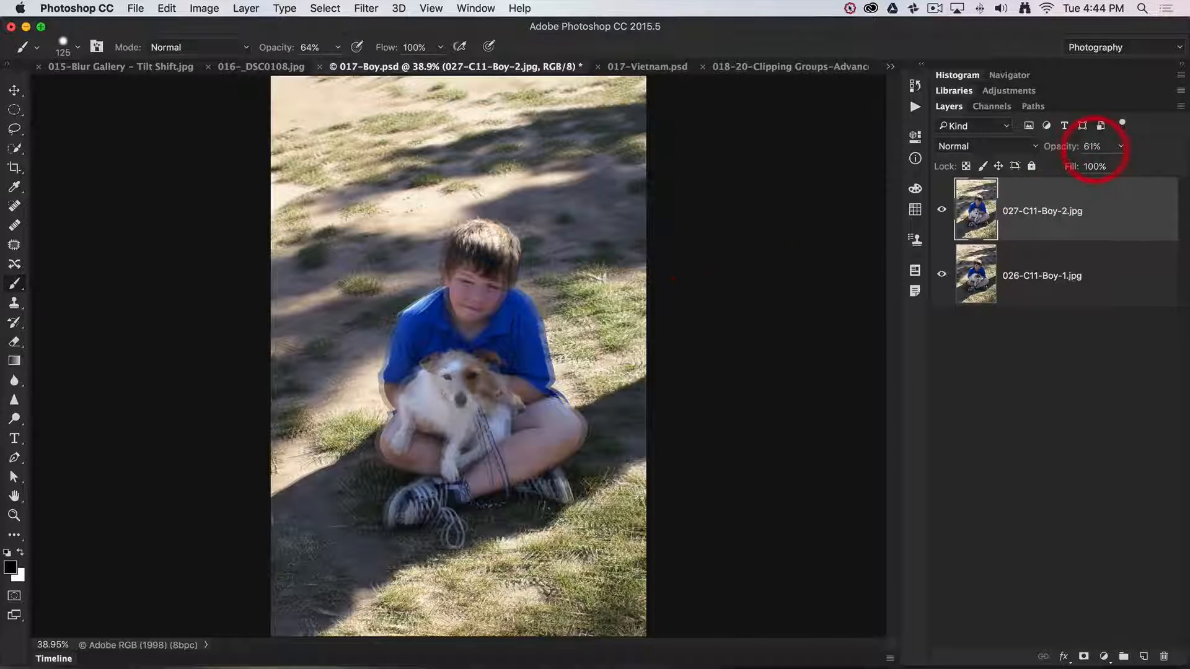
{"action": "type", "text": "100"}
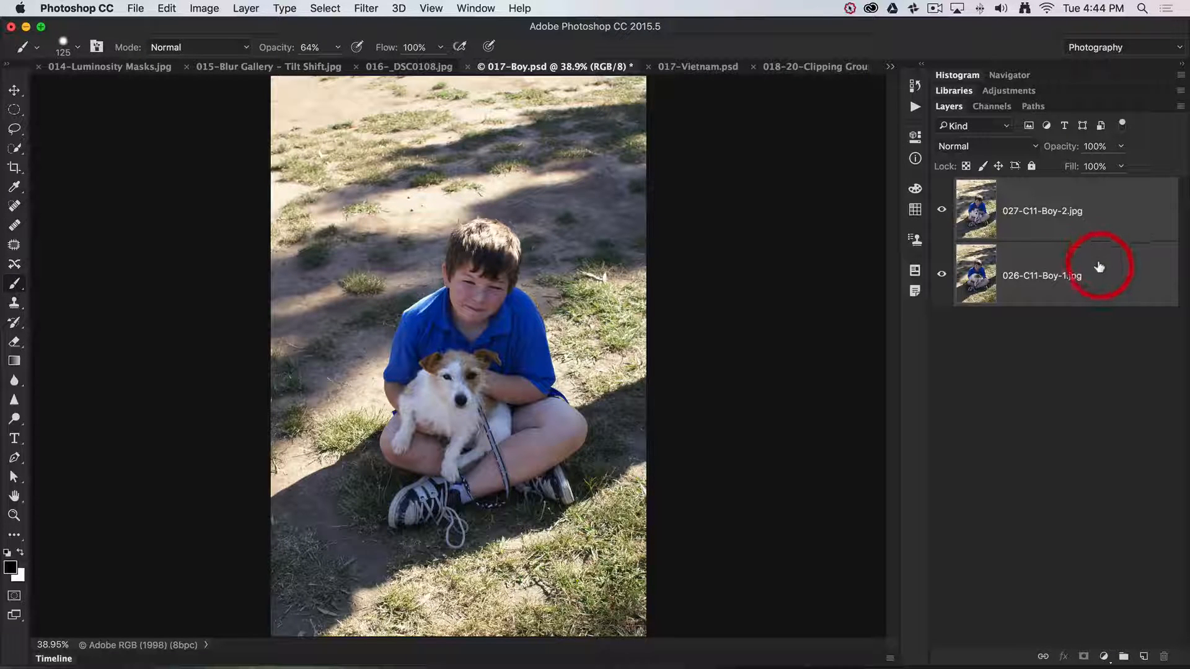
Step: Select both boy photos and run Auto-Align Layers with Auto projection
{"action": "left_click", "coordinate": [1062, 211]}
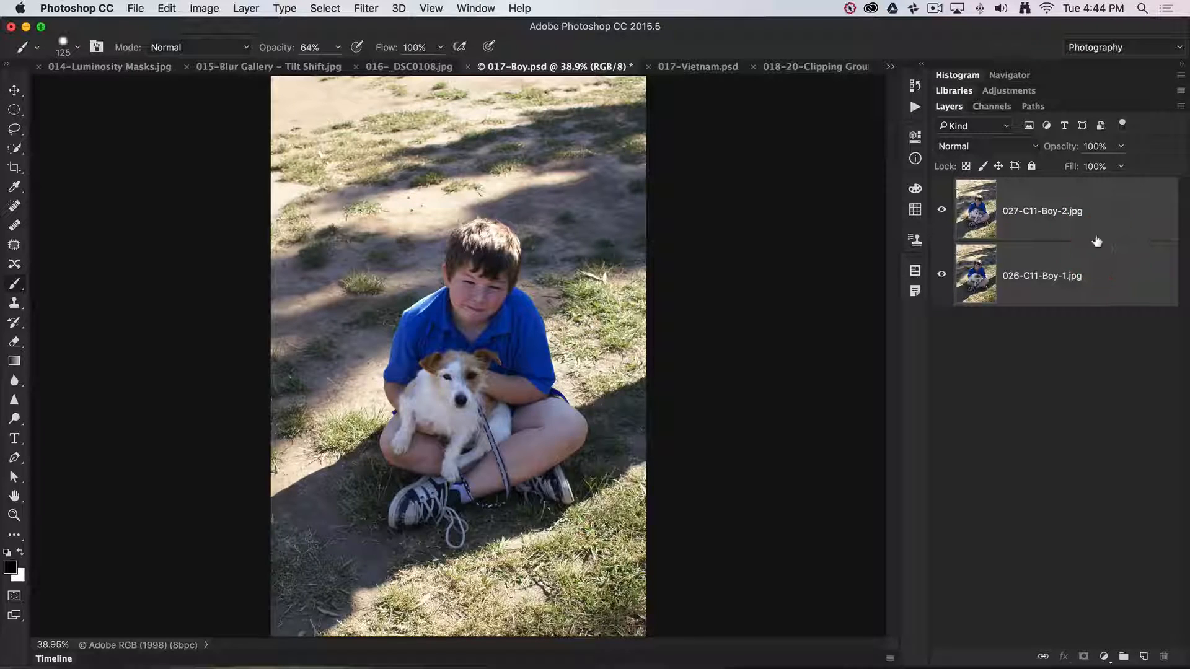
{"action": "left_click", "coordinate": [166, 8]}
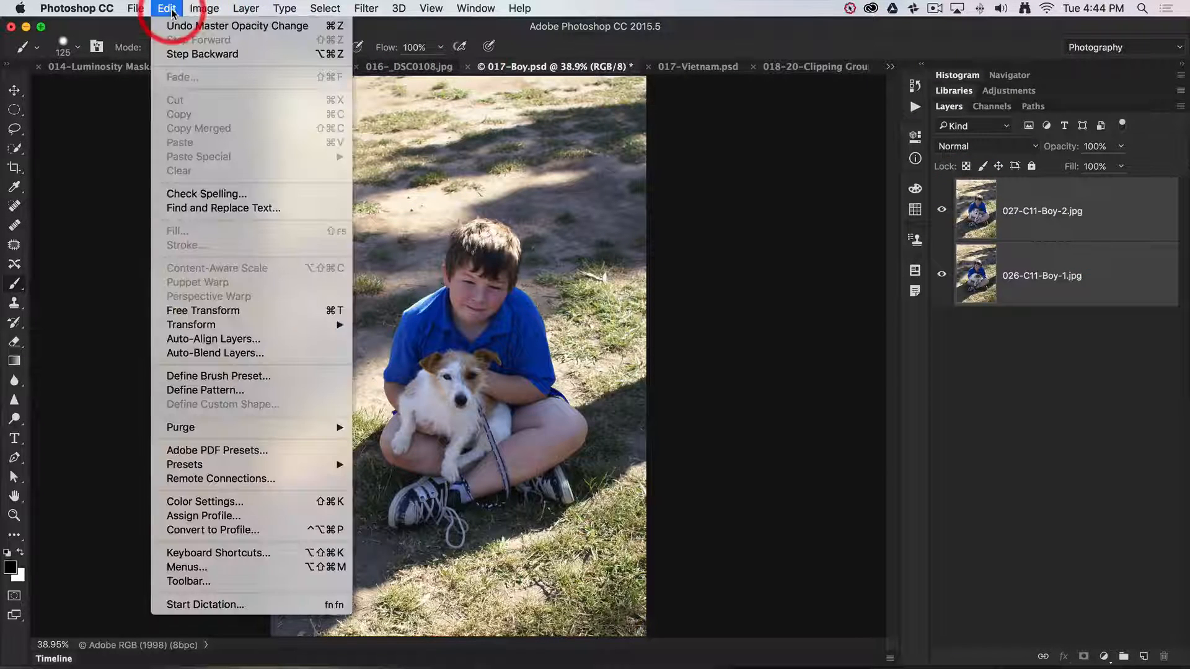
{"action": "mouse_move", "coordinate": [191, 324]}
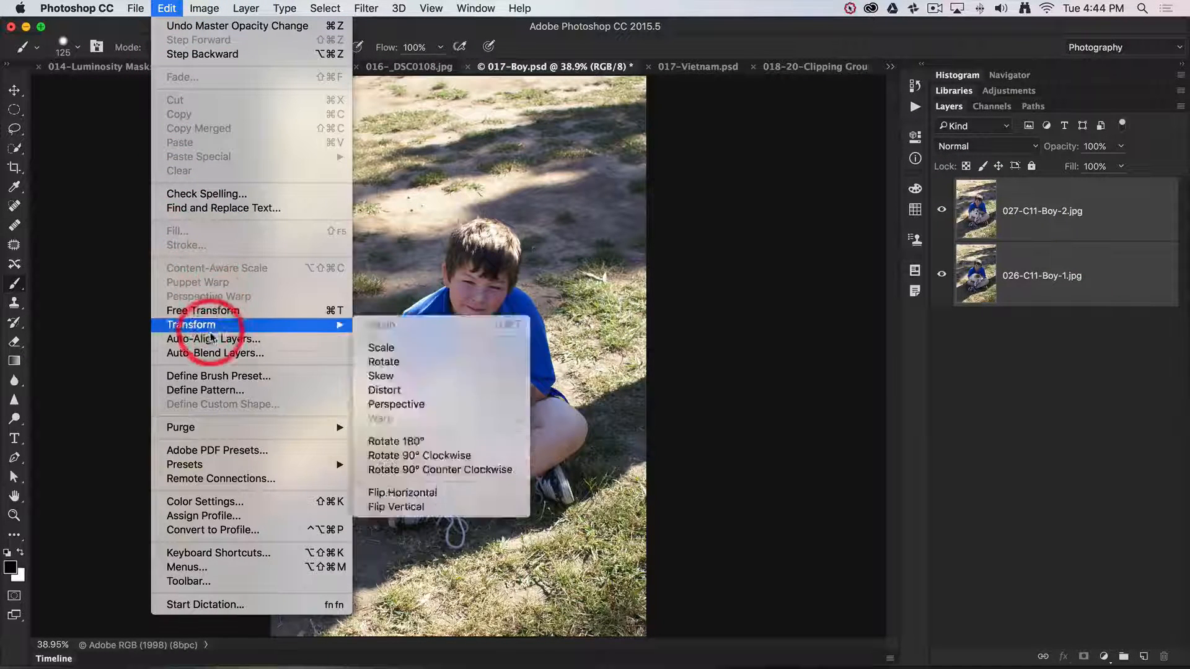
{"action": "mouse_move", "coordinate": [212, 338]}
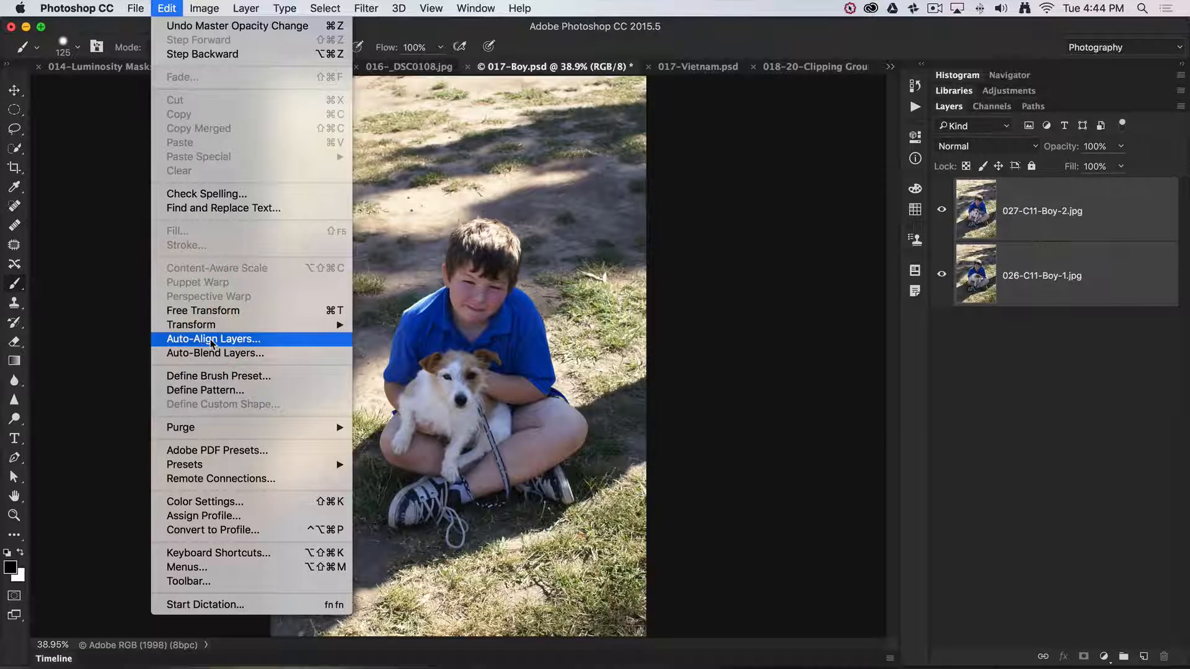
{"action": "left_click", "coordinate": [212, 338]}
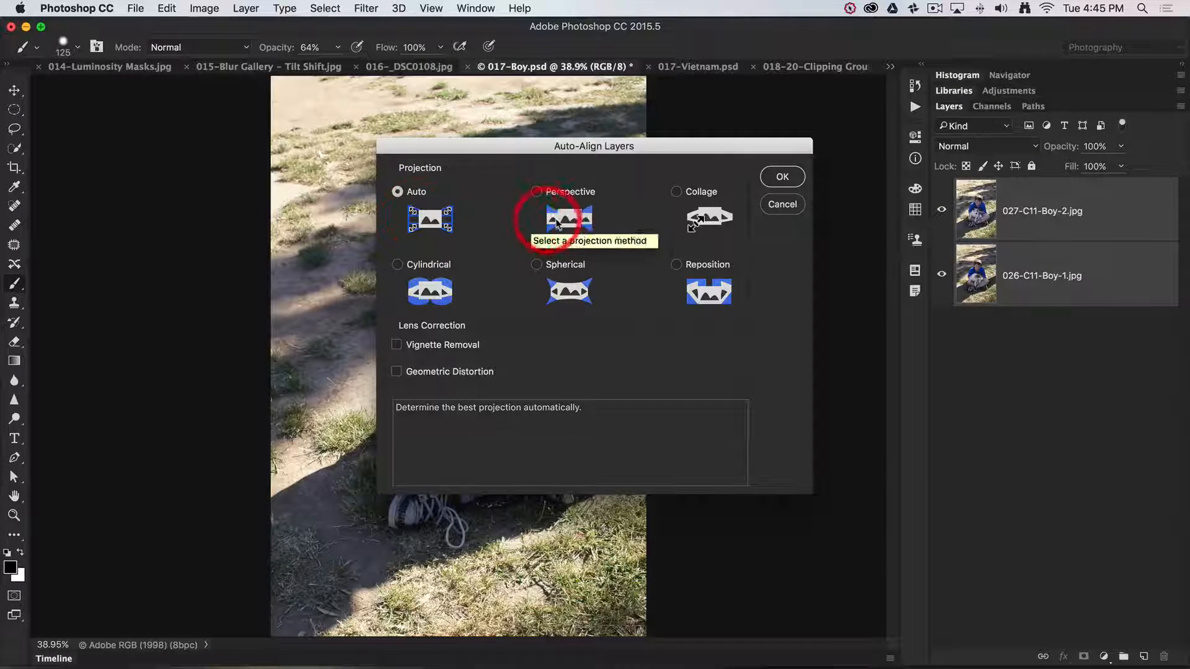
{"action": "mouse_move", "coordinate": [706, 297]}
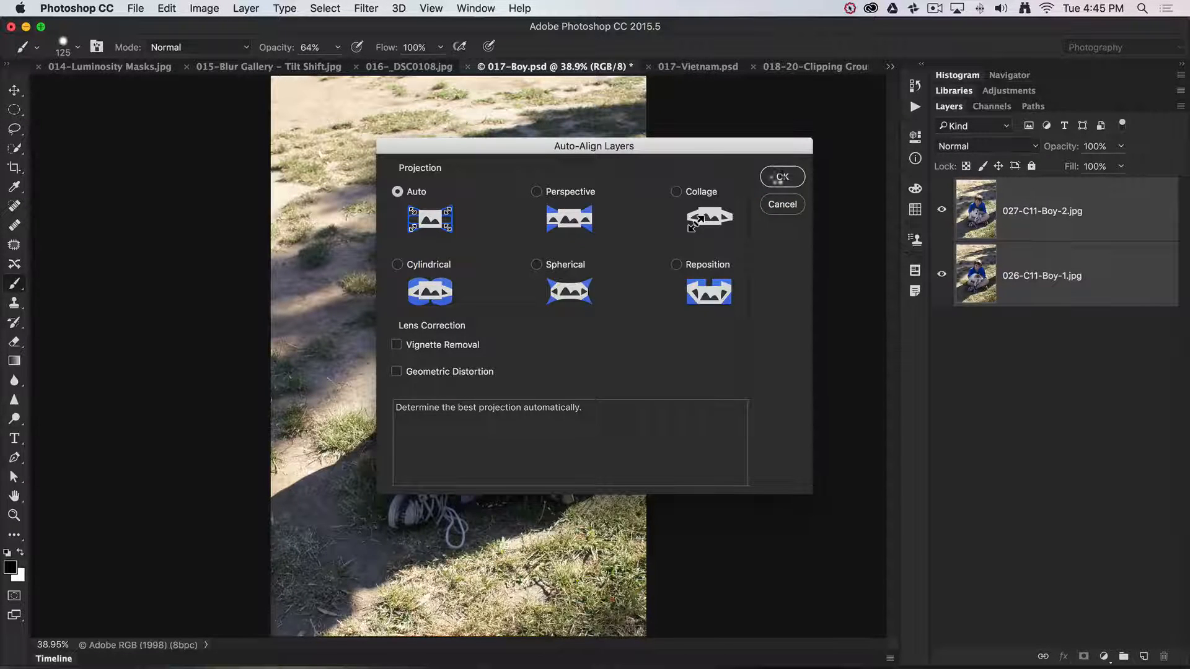
{"action": "left_click", "coordinate": [782, 176]}
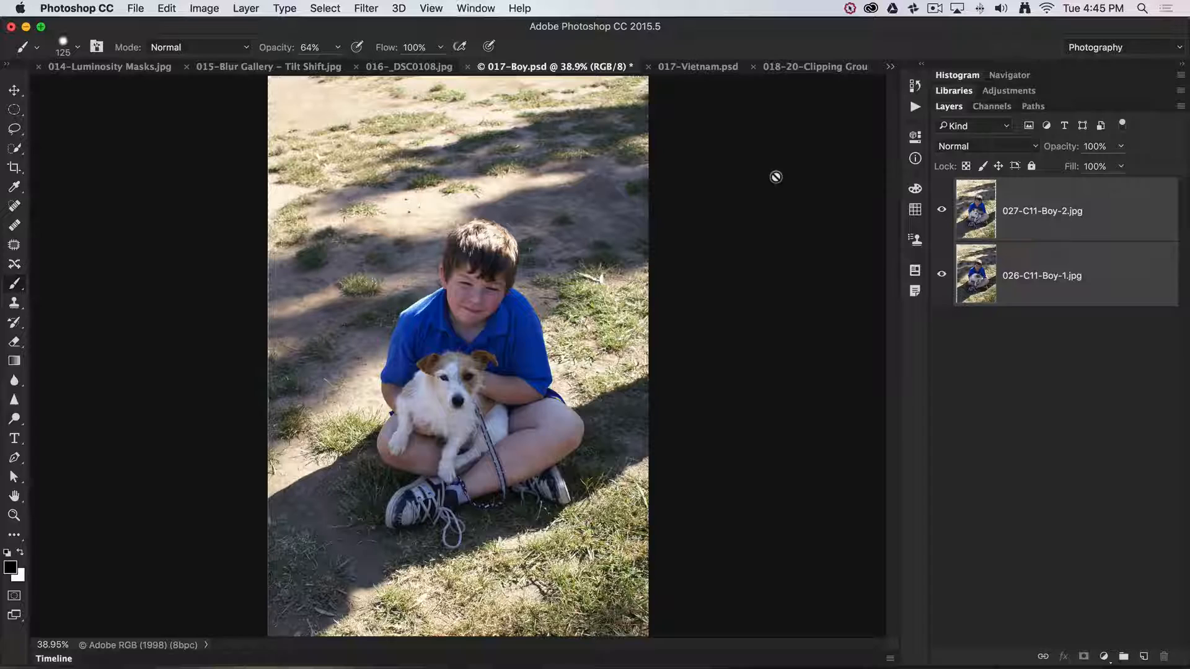
{"action": "left_click", "coordinate": [1063, 211]}
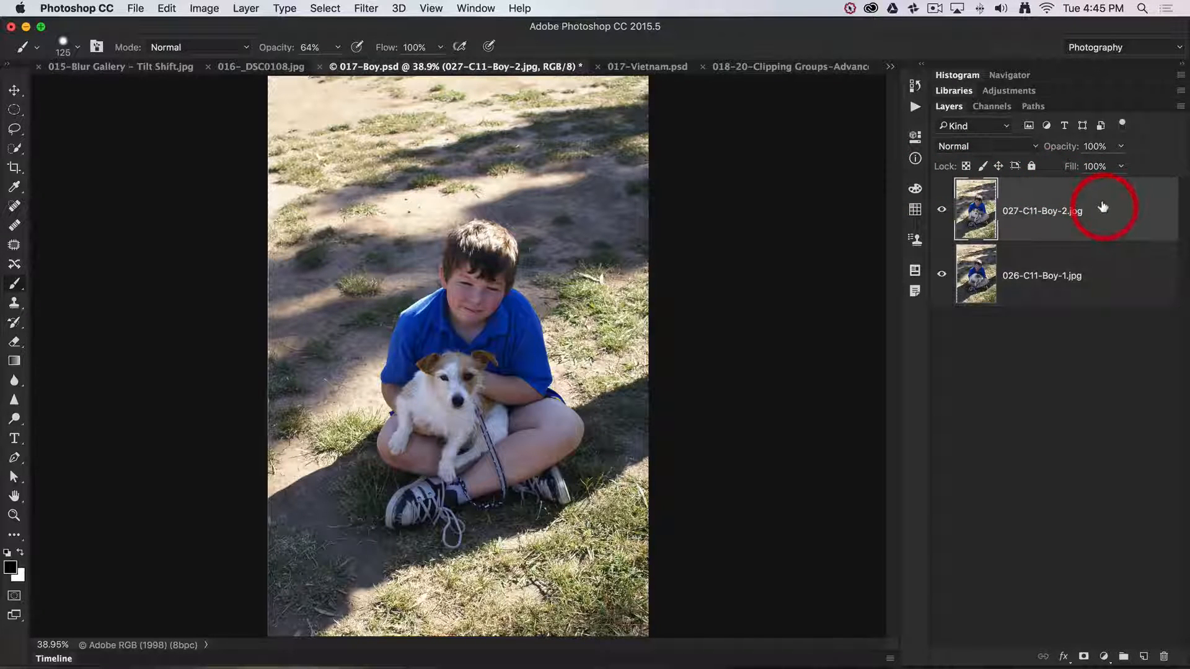
{"action": "left_click", "coordinate": [1097, 147]}
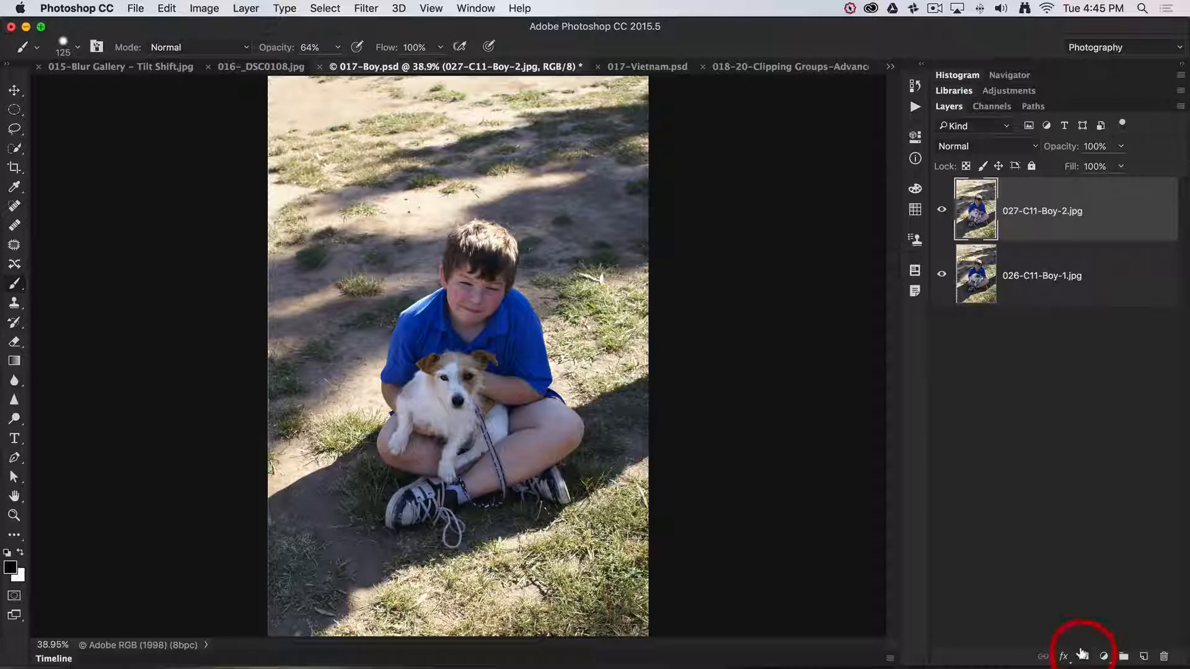
{"action": "mouse_move", "coordinate": [1081, 654]}
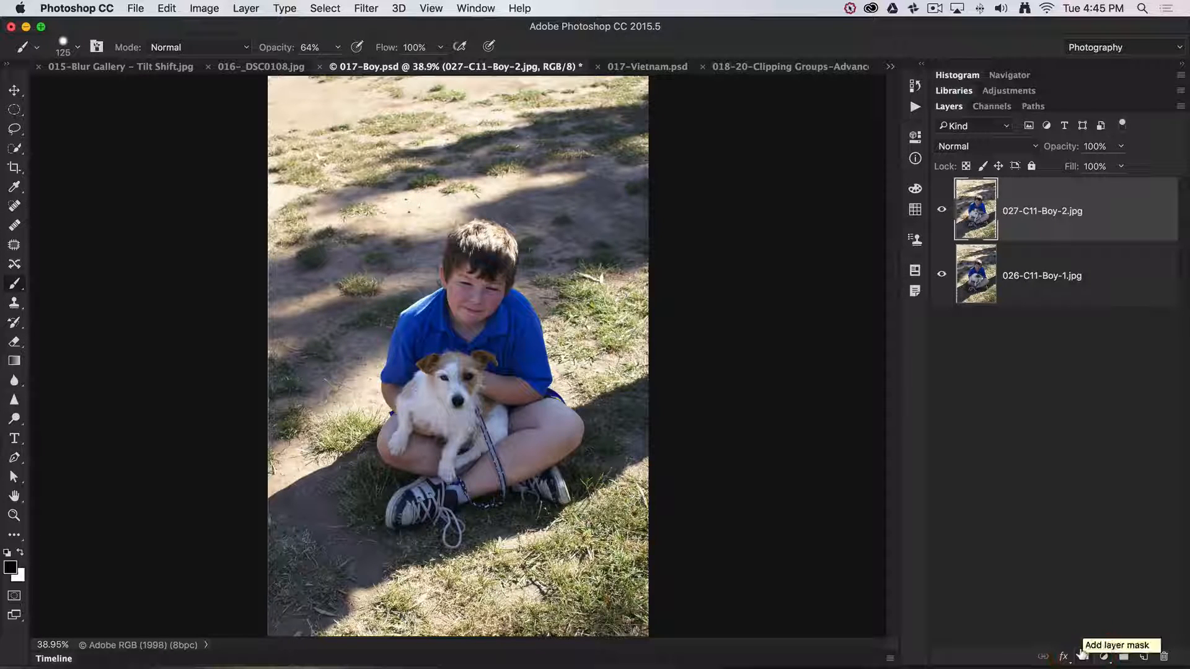
Step: Mask the top boy layer and paint black over his face so the smiling face shows
{"action": "left_click", "coordinate": [1103, 655]}
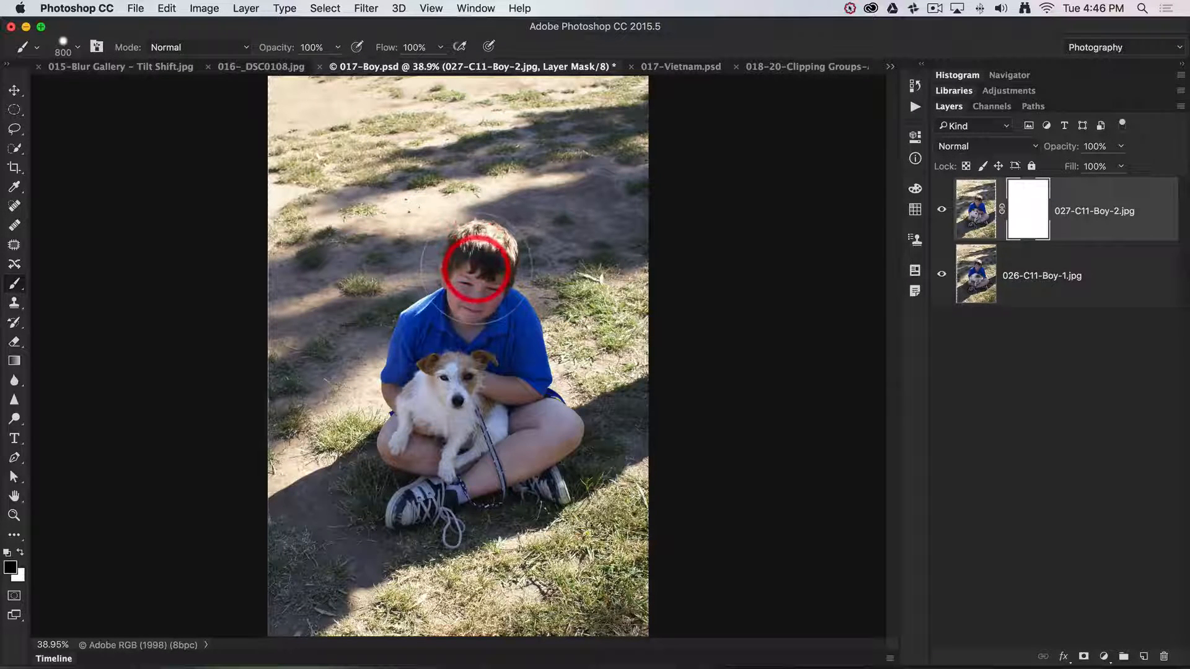
{"action": "left_click", "coordinate": [476, 261]}
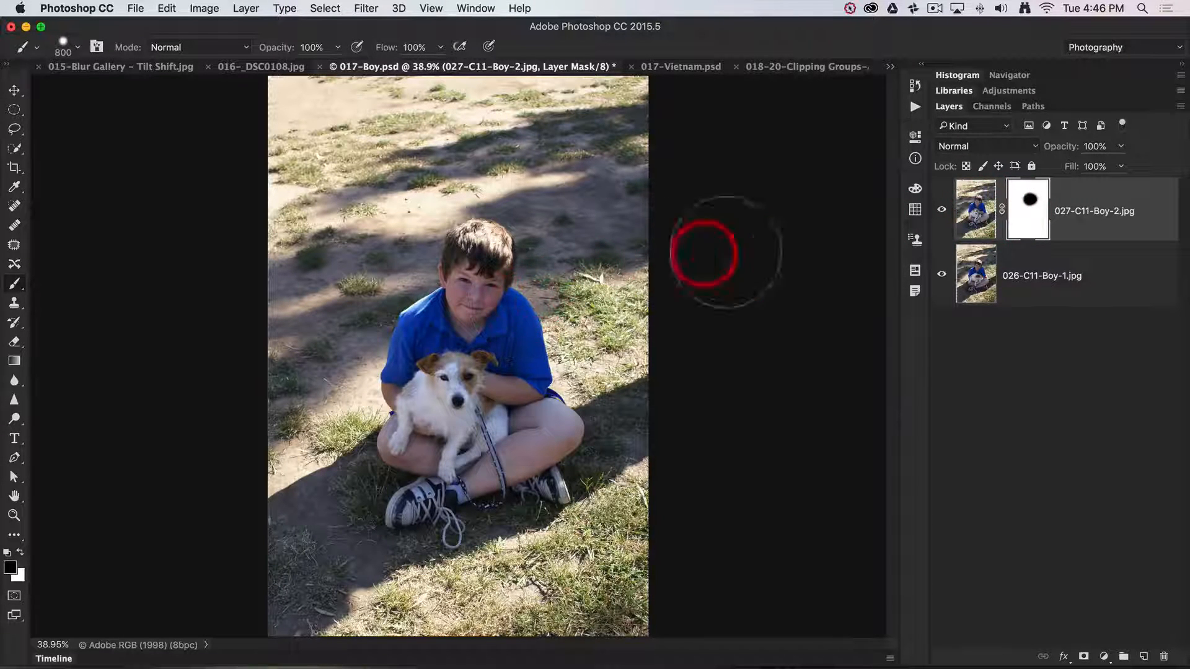
{"action": "left_click", "coordinate": [979, 275]}
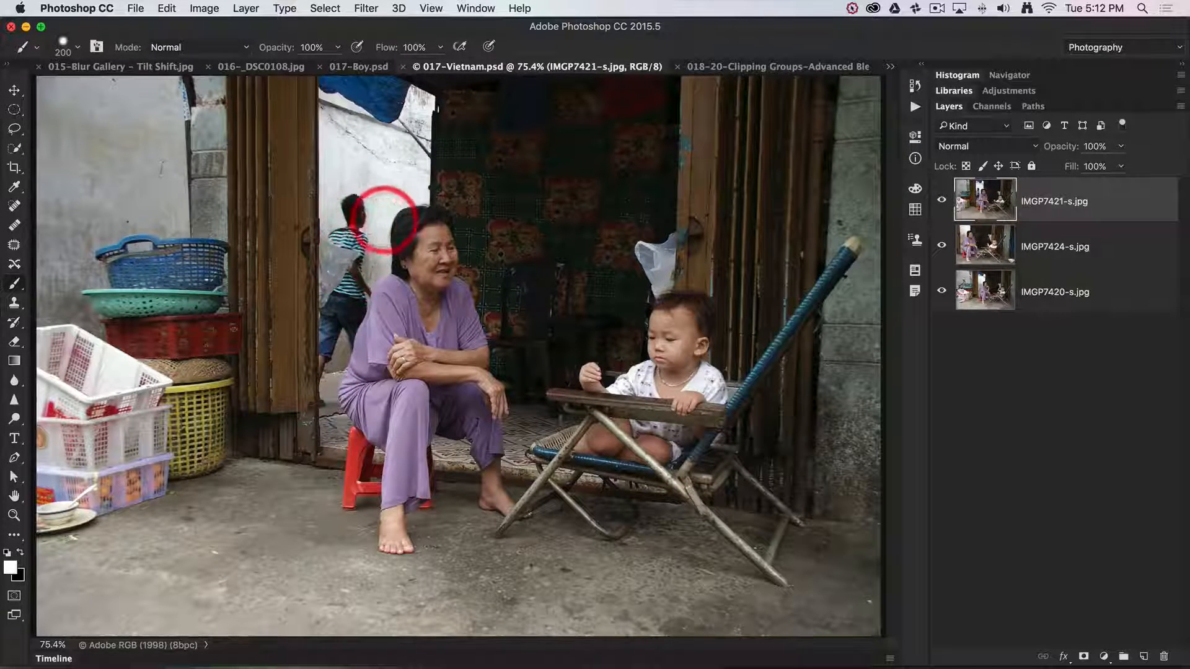
{"action": "mouse_move", "coordinate": [550, 310]}
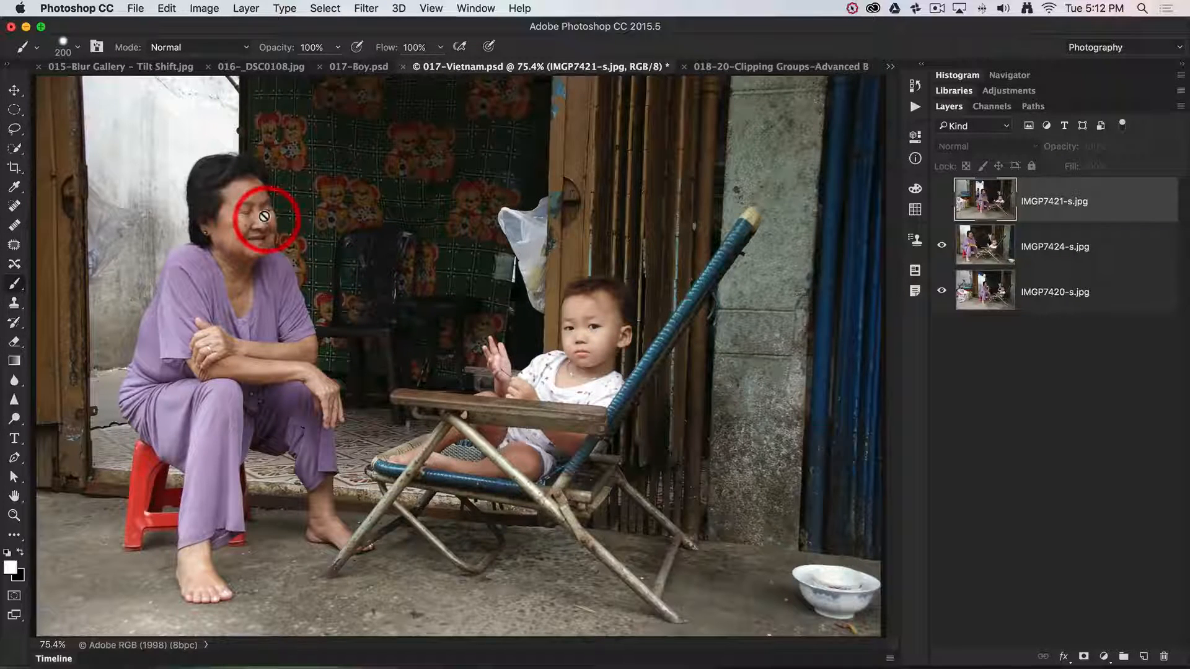
Step: Compare the three Vietnam street layers by toggling visibility, then select all three for aligning
{"action": "left_click", "coordinate": [941, 245]}
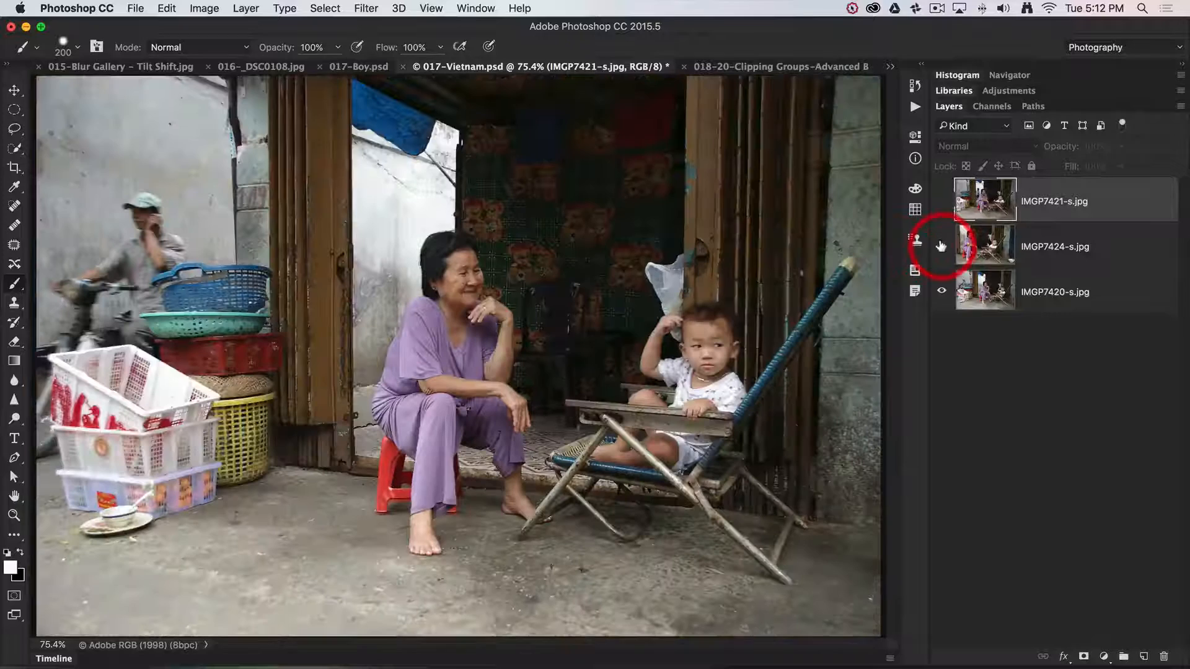
{"action": "left_click", "coordinate": [941, 246]}
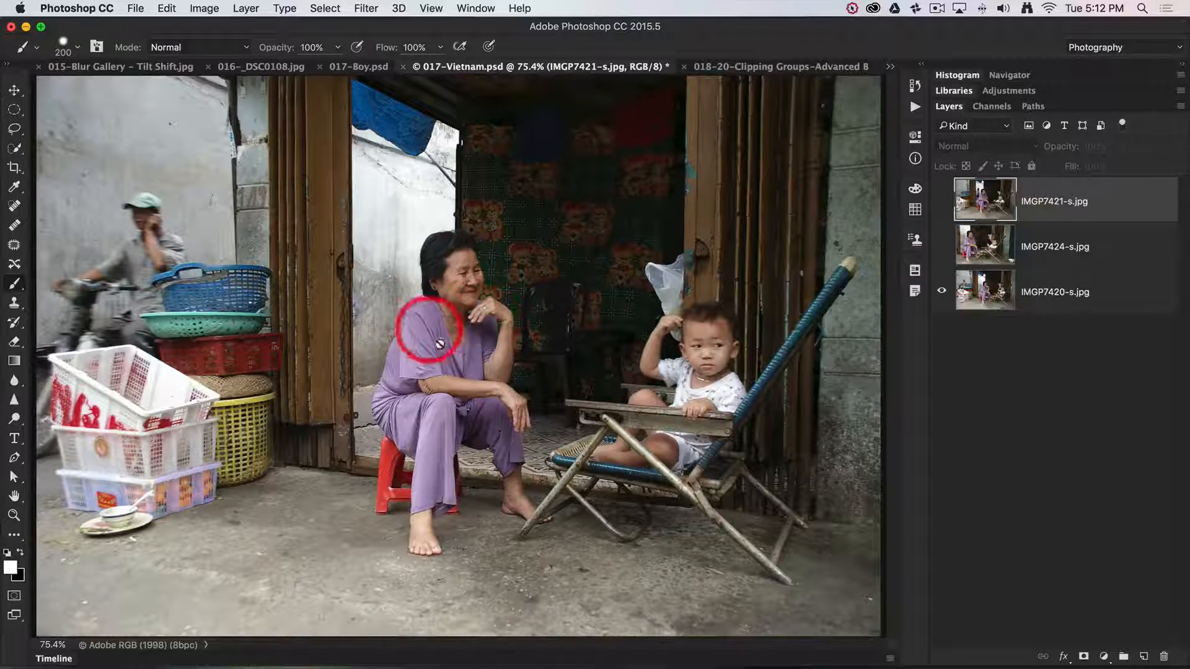
{"action": "left_click_drag", "start_coordinate": [433, 334], "coordinate": [455, 286]}
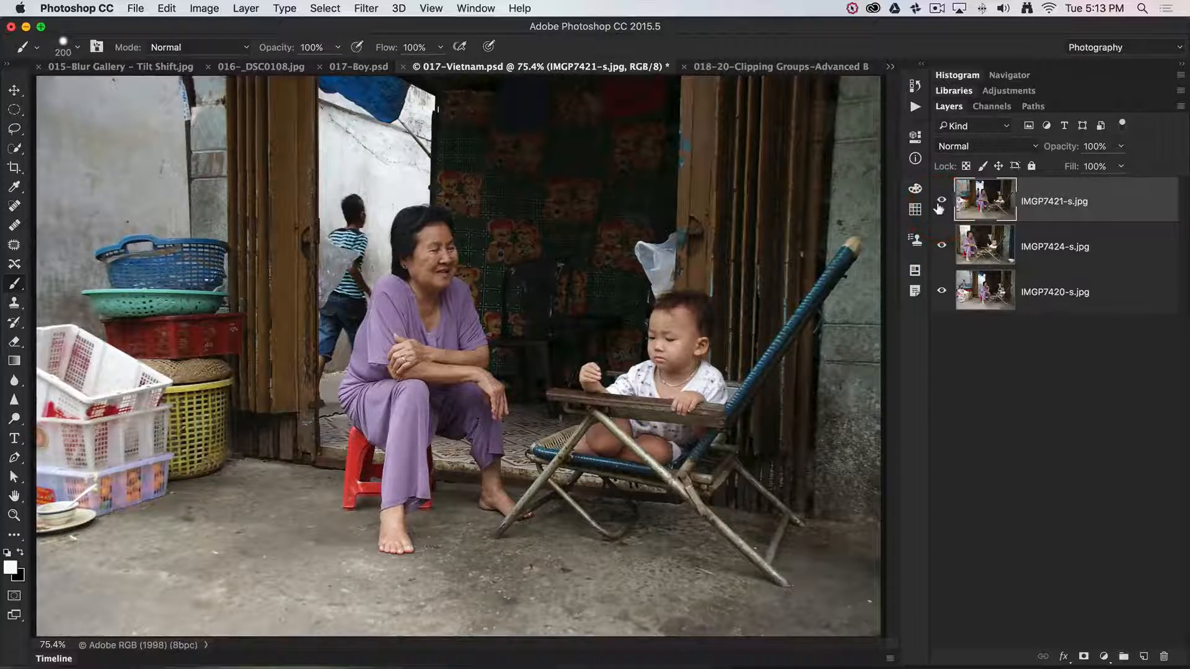
{"action": "mouse_move", "coordinate": [940, 202]}
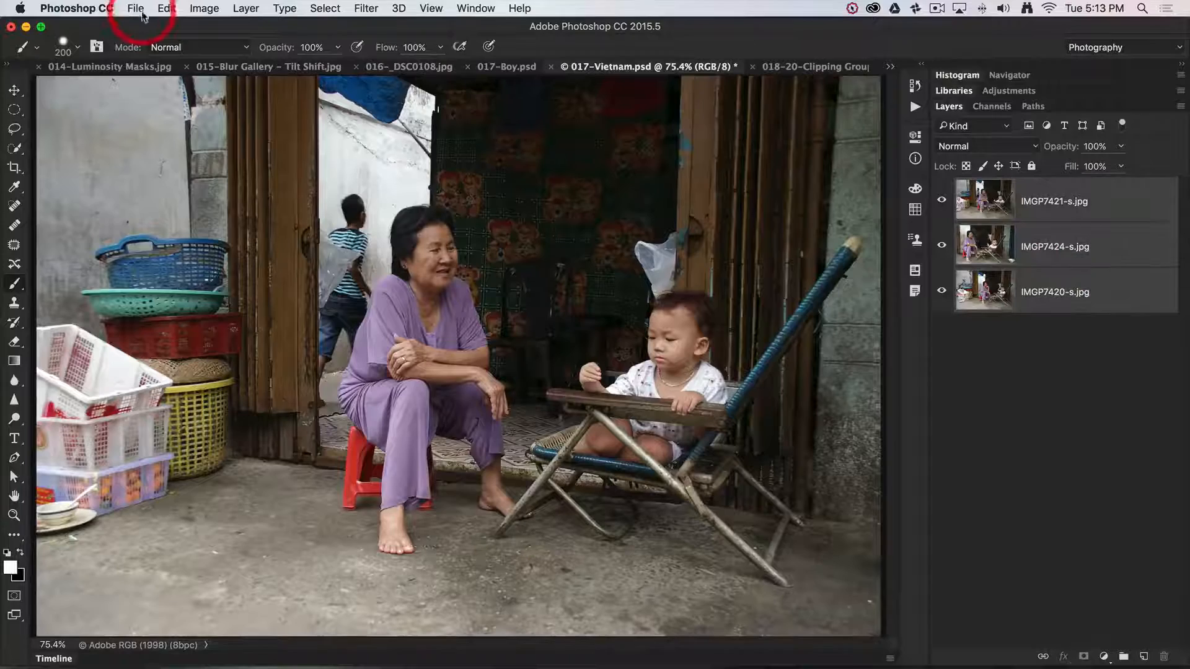
{"action": "left_click", "coordinate": [165, 8]}
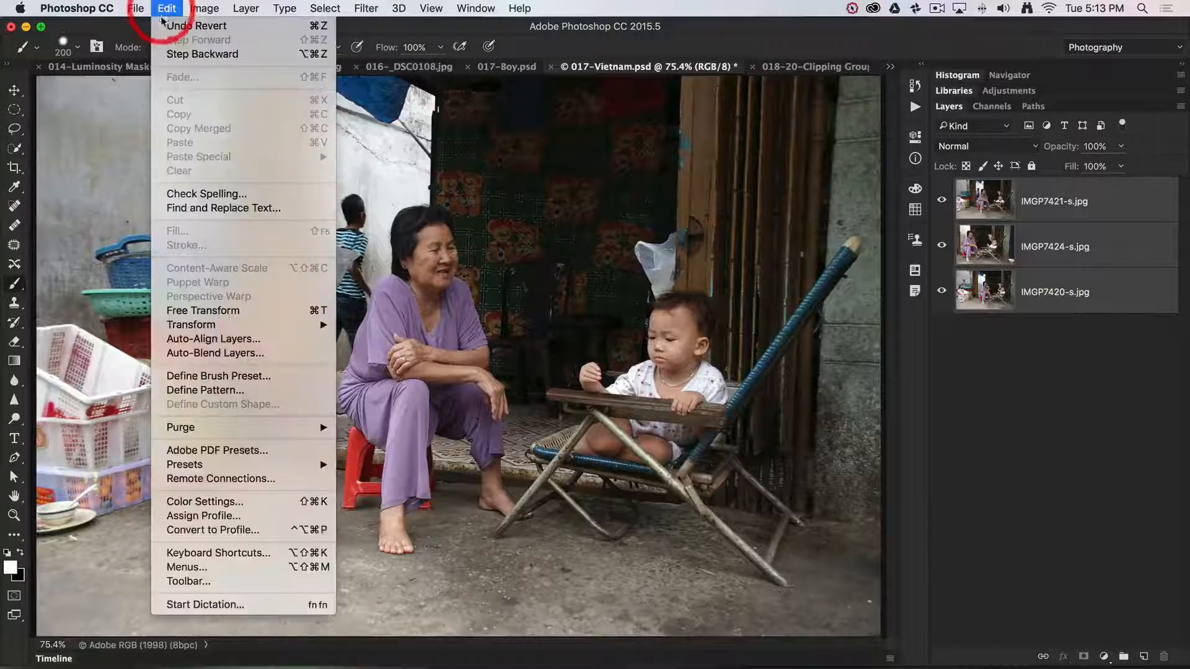
Step: Auto-align the three street layers with Auto projection and toggle visibility to check the result
{"action": "left_click", "coordinate": [215, 338]}
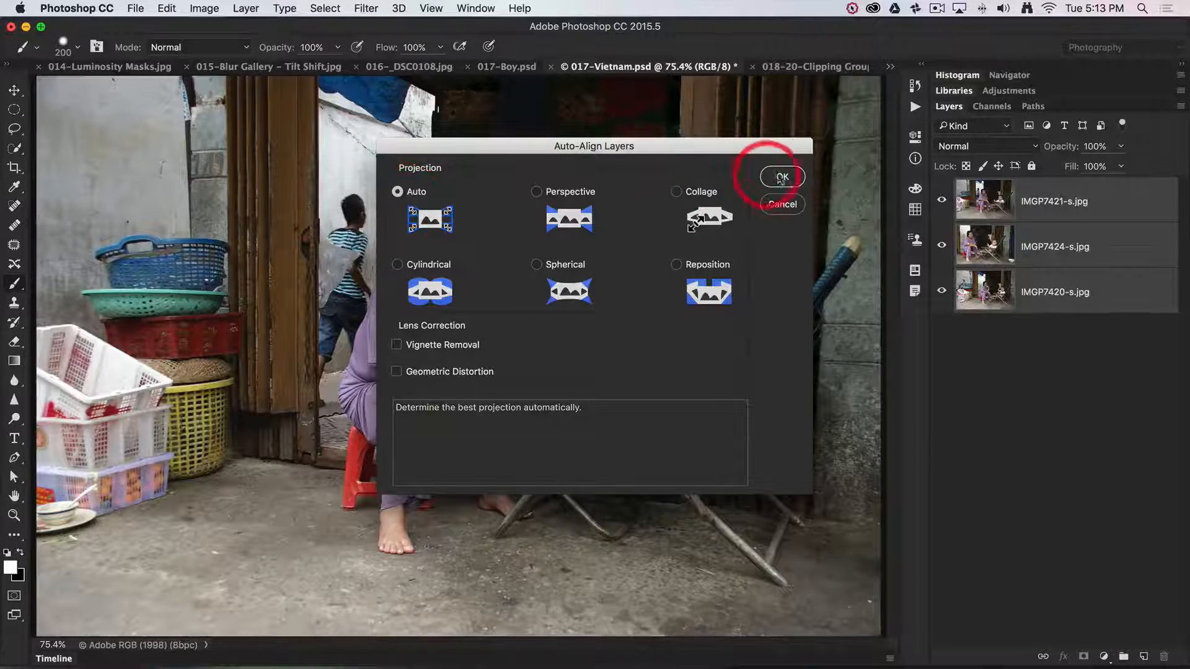
{"action": "left_click", "coordinate": [781, 178]}
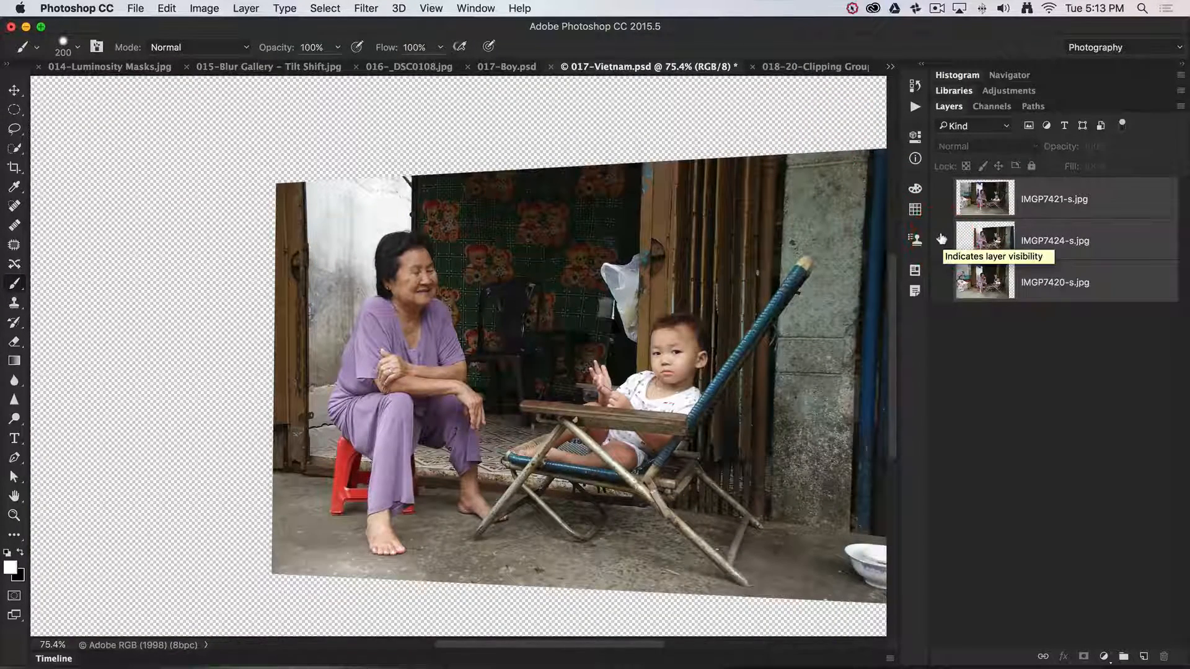
{"action": "left_click", "coordinate": [941, 239]}
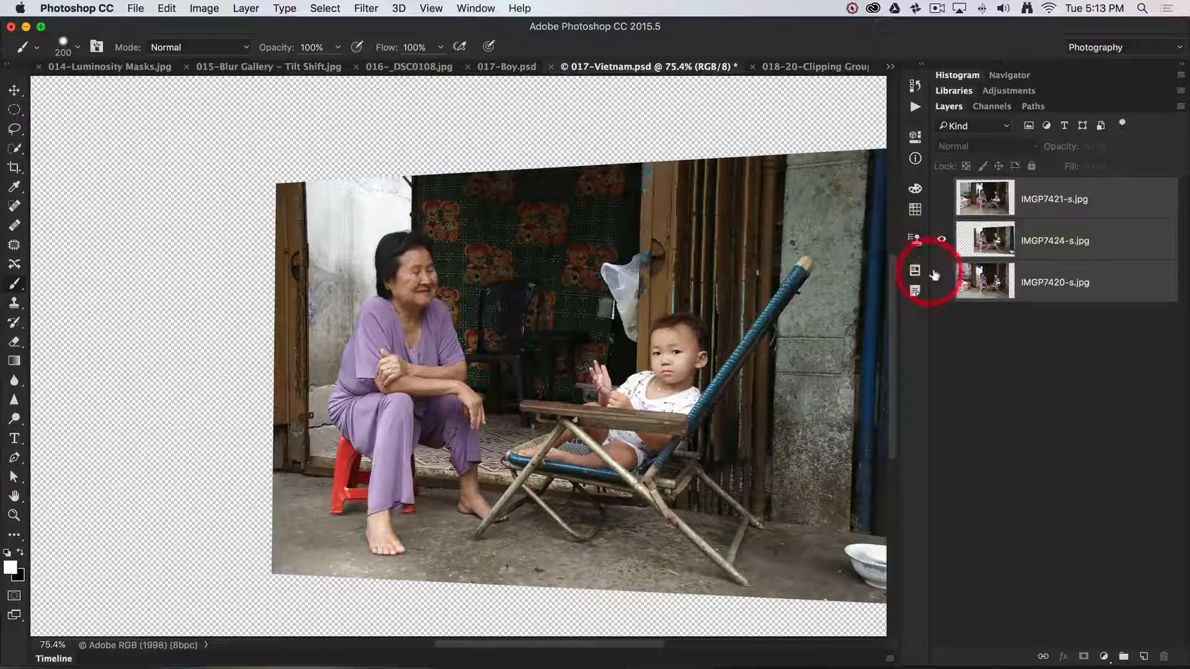
{"action": "left_click", "coordinate": [942, 198]}
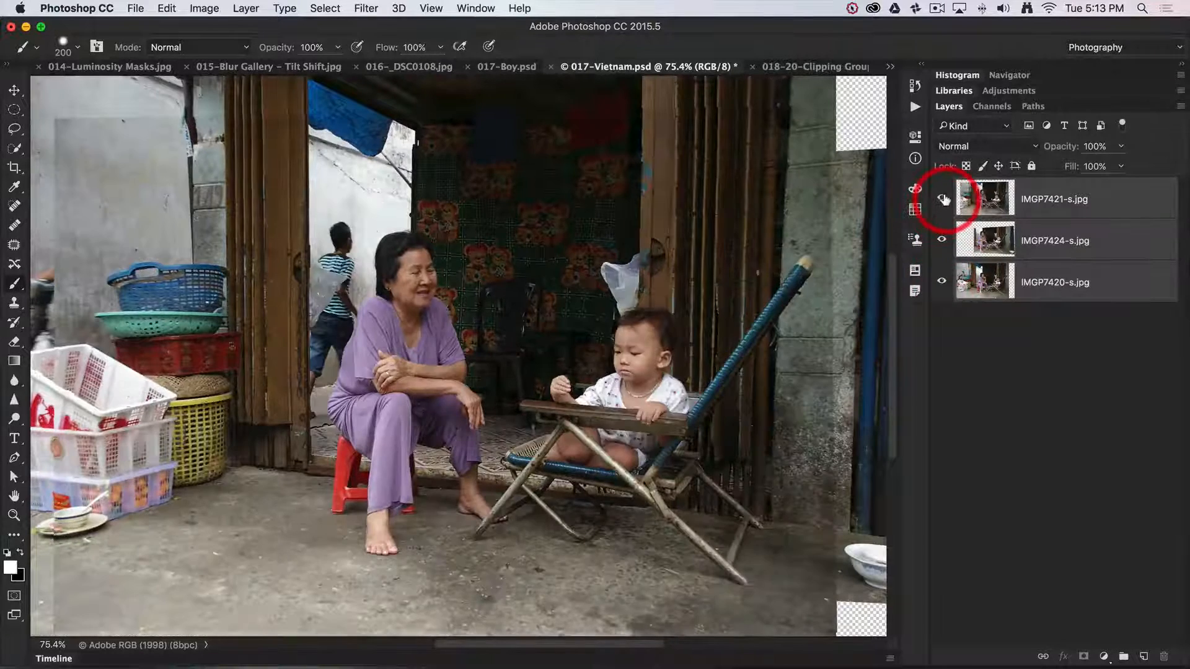
{"action": "left_click", "coordinate": [942, 199]}
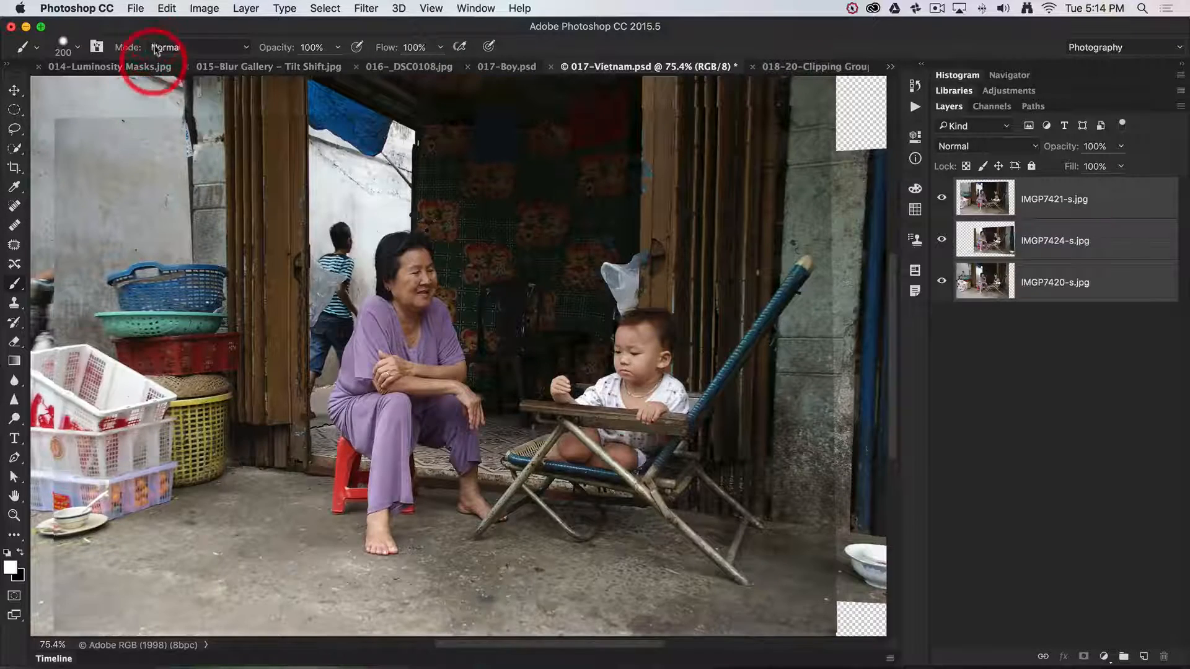
Step: Auto-blend the aligned layers as a Panorama with Seamless Tones and Content Aware Fill
{"action": "left_click", "coordinate": [165, 9]}
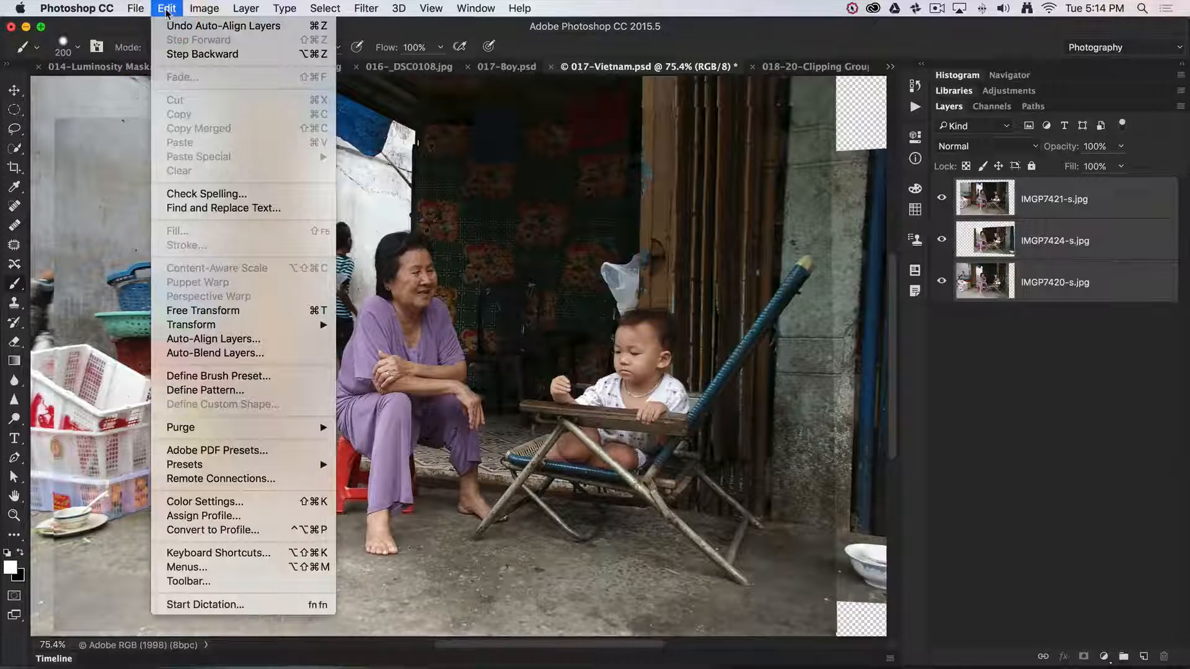
{"action": "mouse_move", "coordinate": [214, 353]}
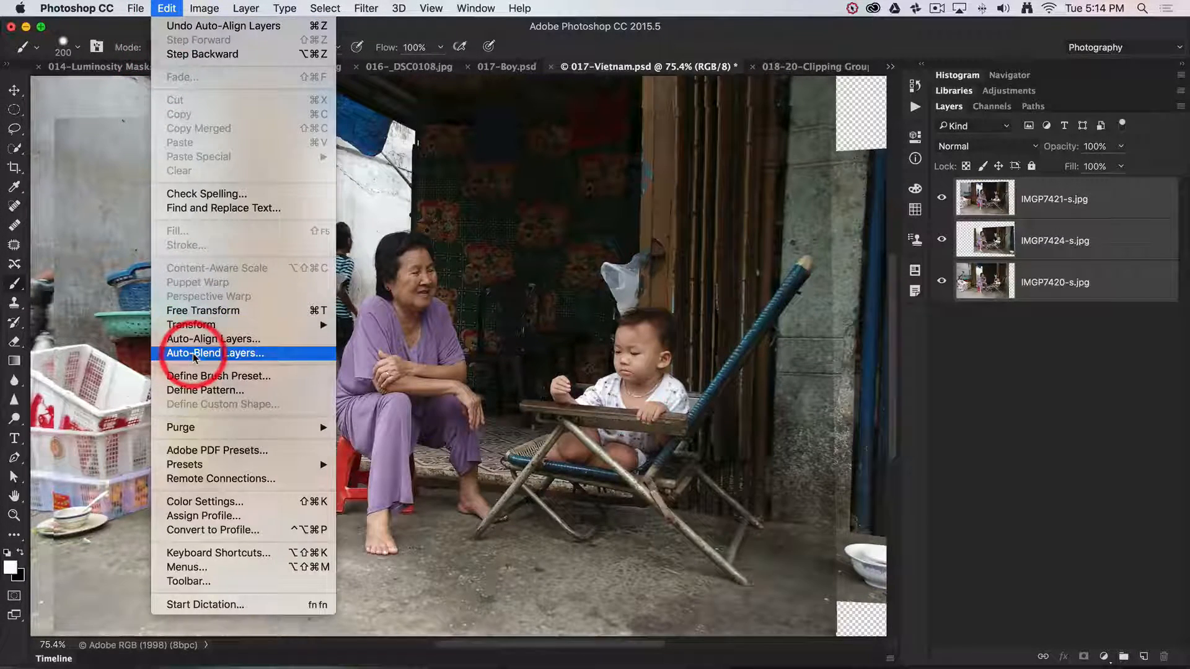
{"action": "left_click", "coordinate": [214, 354]}
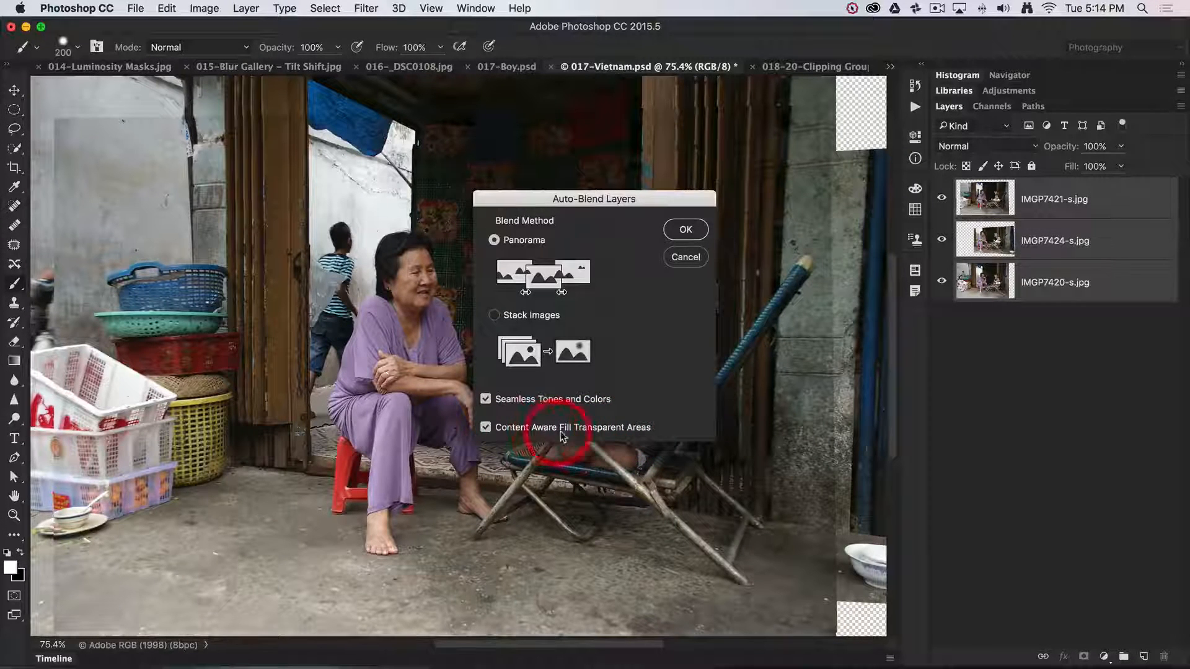
{"action": "mouse_move", "coordinate": [637, 436]}
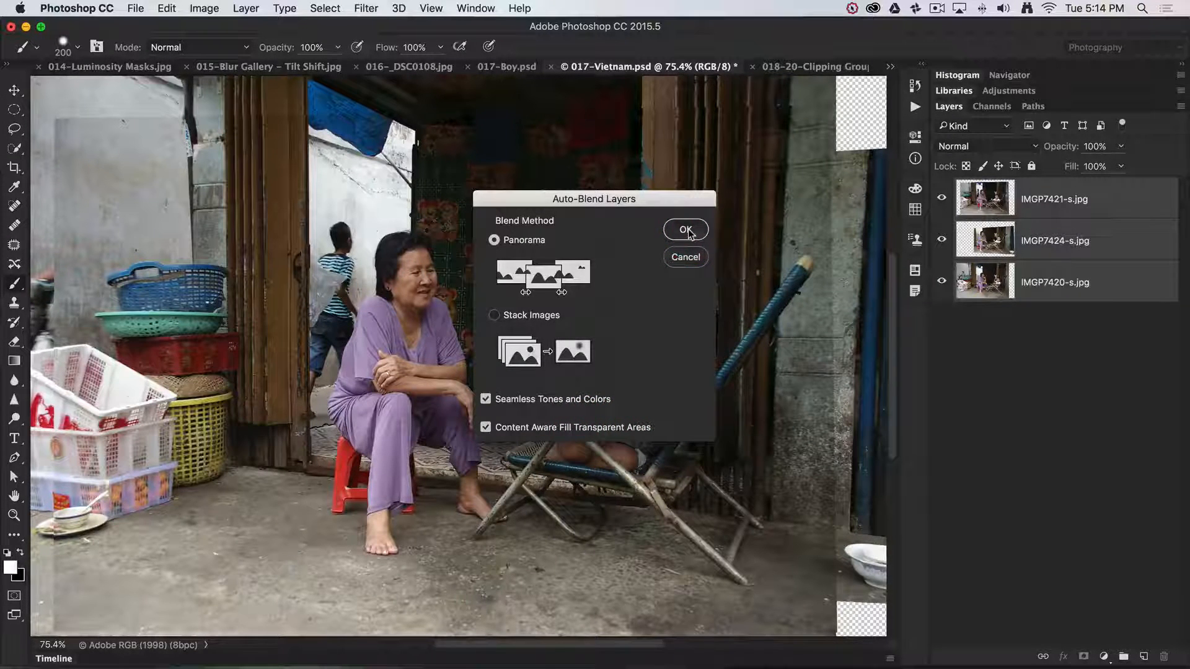
{"action": "left_click", "coordinate": [686, 231]}
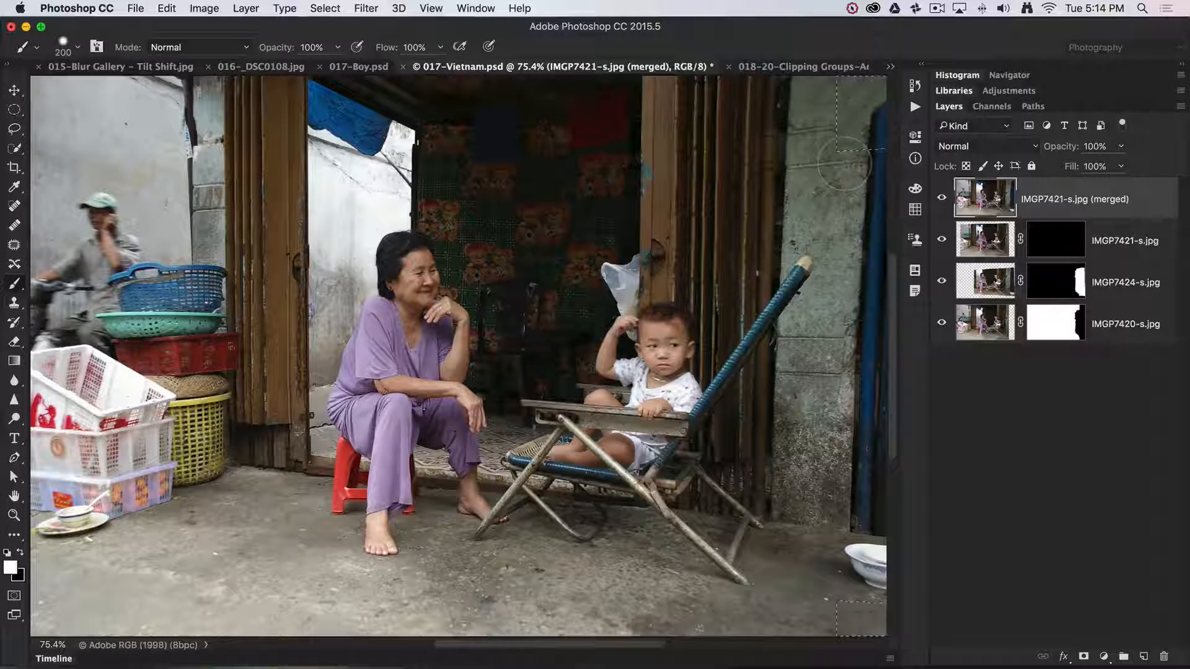
{"action": "mouse_move", "coordinate": [843, 164]}
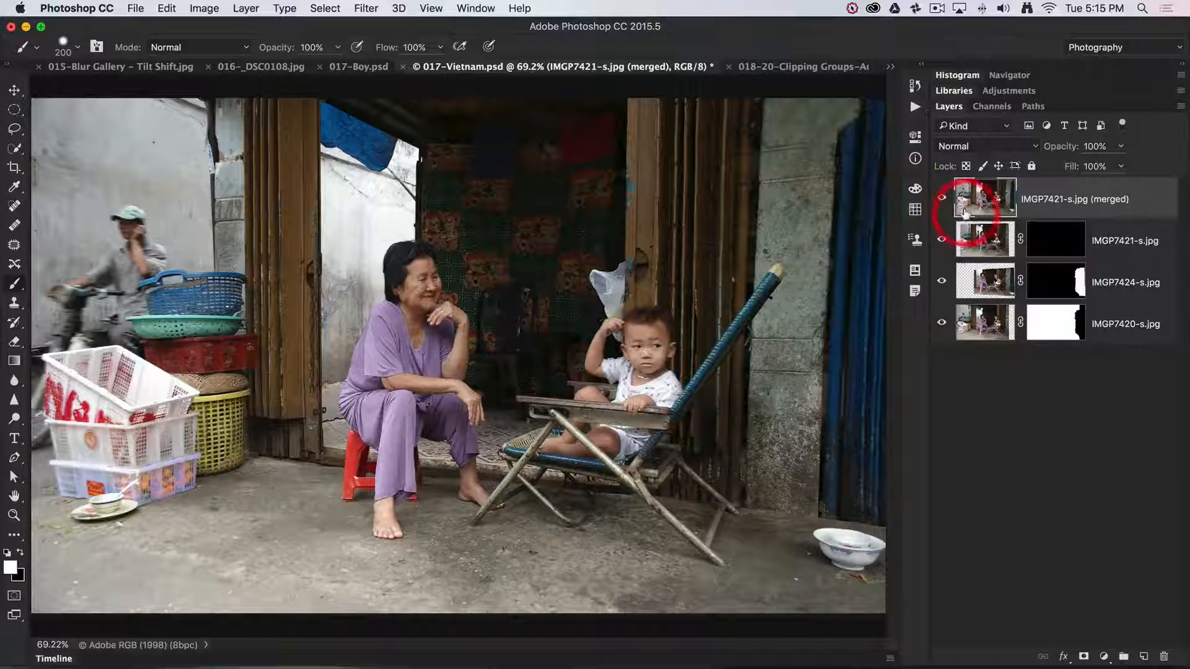
Step: Move the merged layer below IMGP7421 and paint its mask white to reveal the doorway boy
{"action": "left_click", "coordinate": [987, 239]}
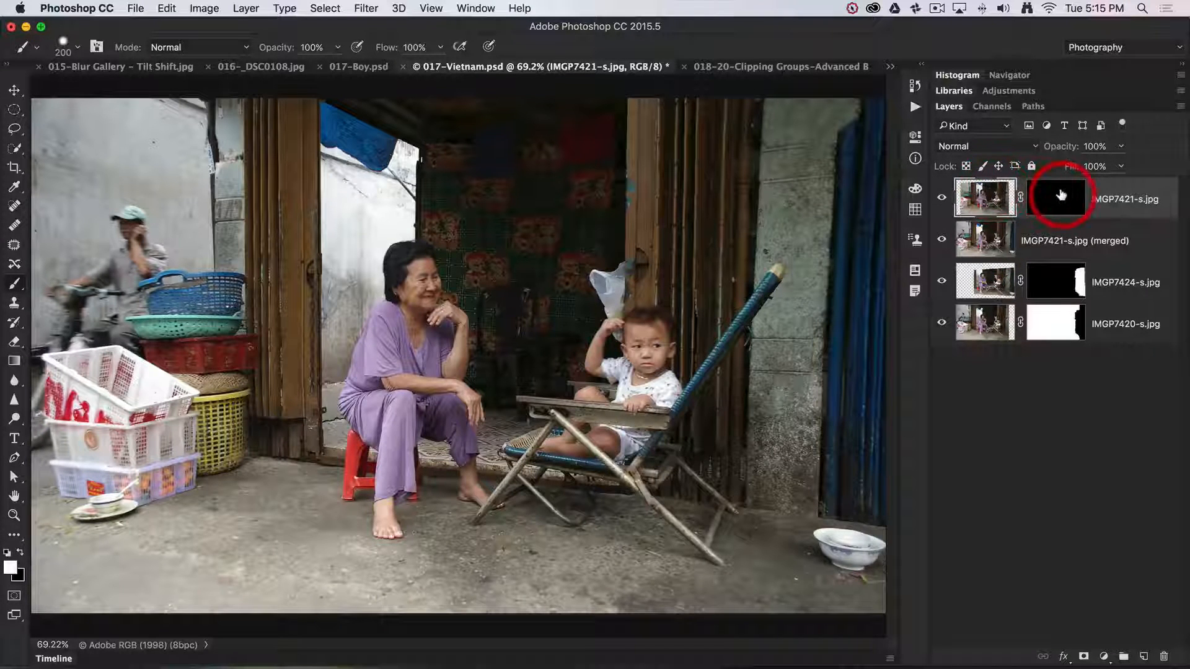
{"action": "left_click", "coordinate": [1056, 197]}
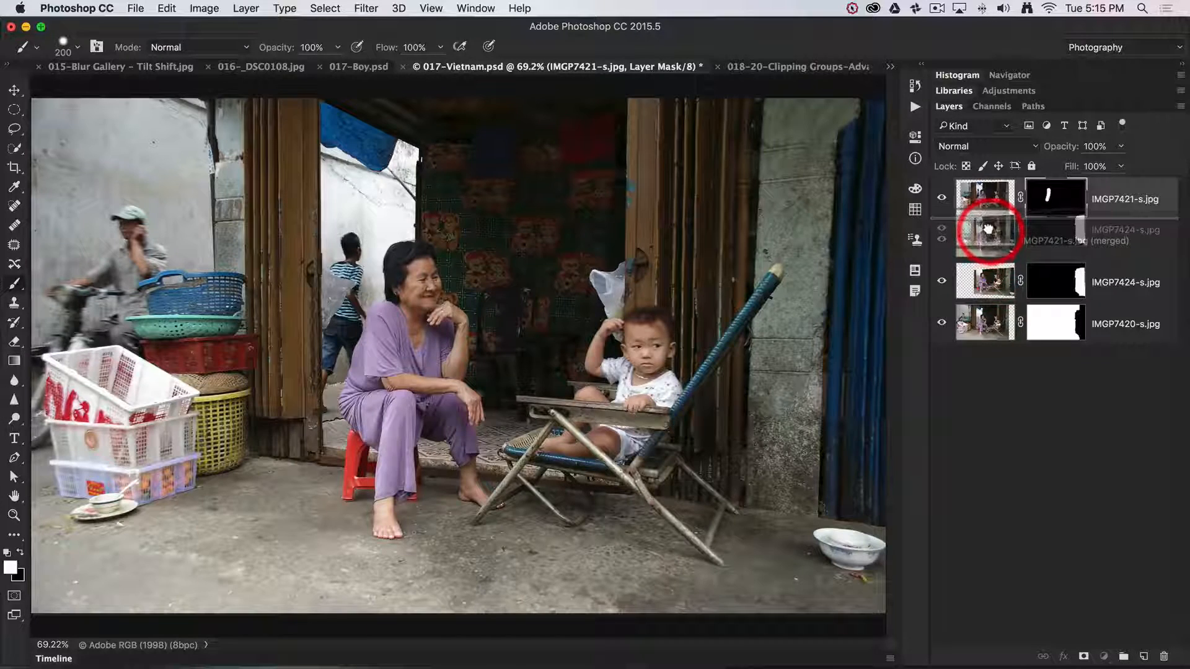
Step: Place IMGP7424 above the merged layer and paint its mask white to reveal the waving toddler
{"action": "left_click", "coordinate": [984, 238]}
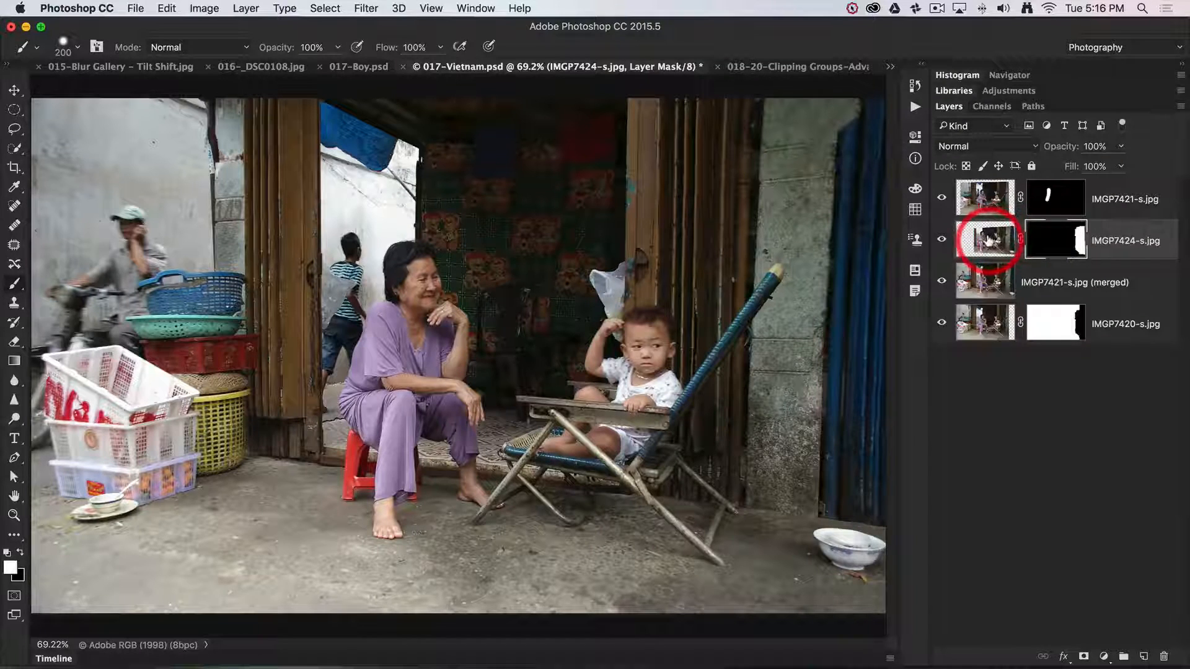
{"action": "mouse_move", "coordinate": [984, 240]}
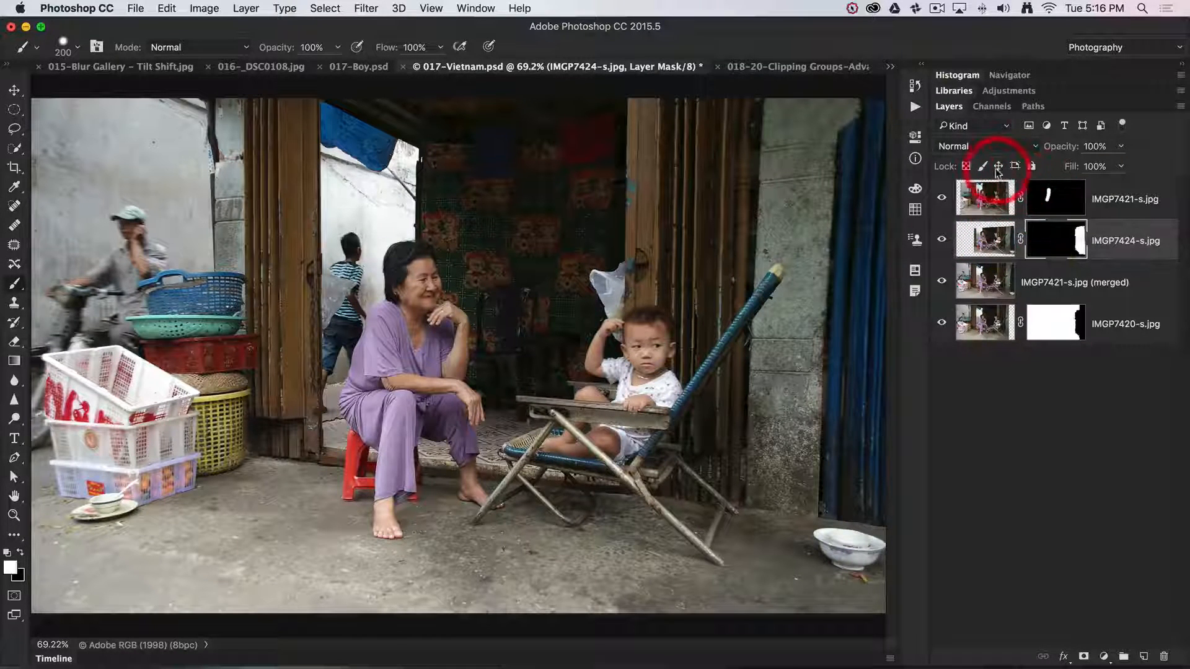
{"action": "mouse_move", "coordinate": [1032, 166]}
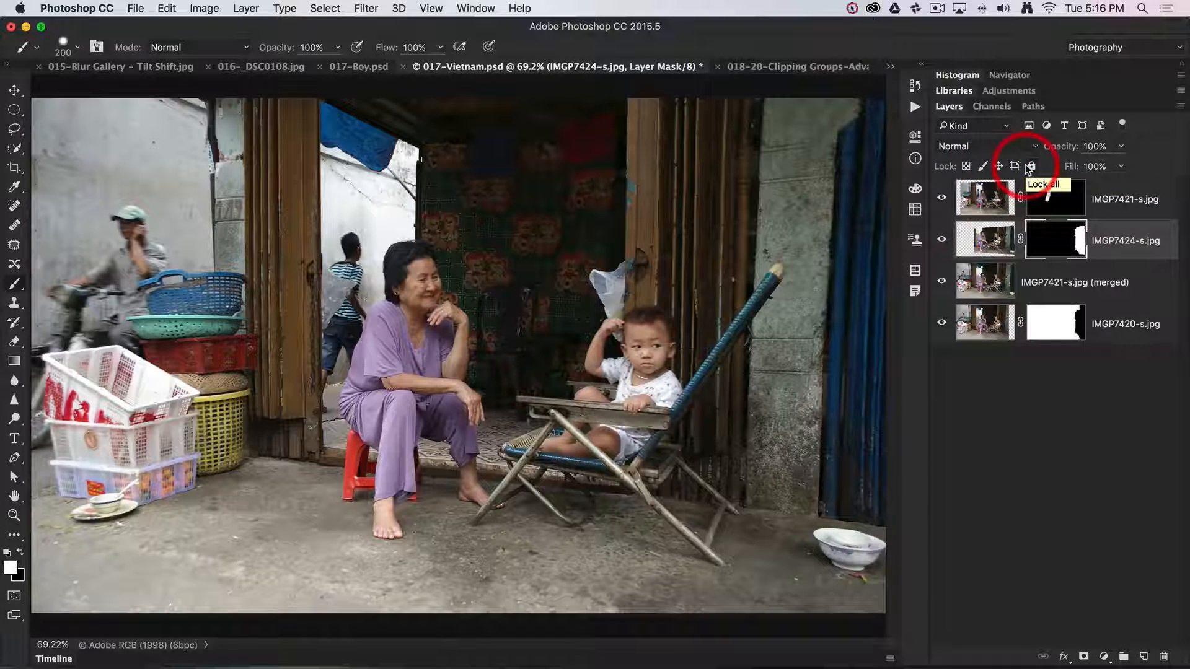
{"action": "mouse_move", "coordinate": [998, 166]}
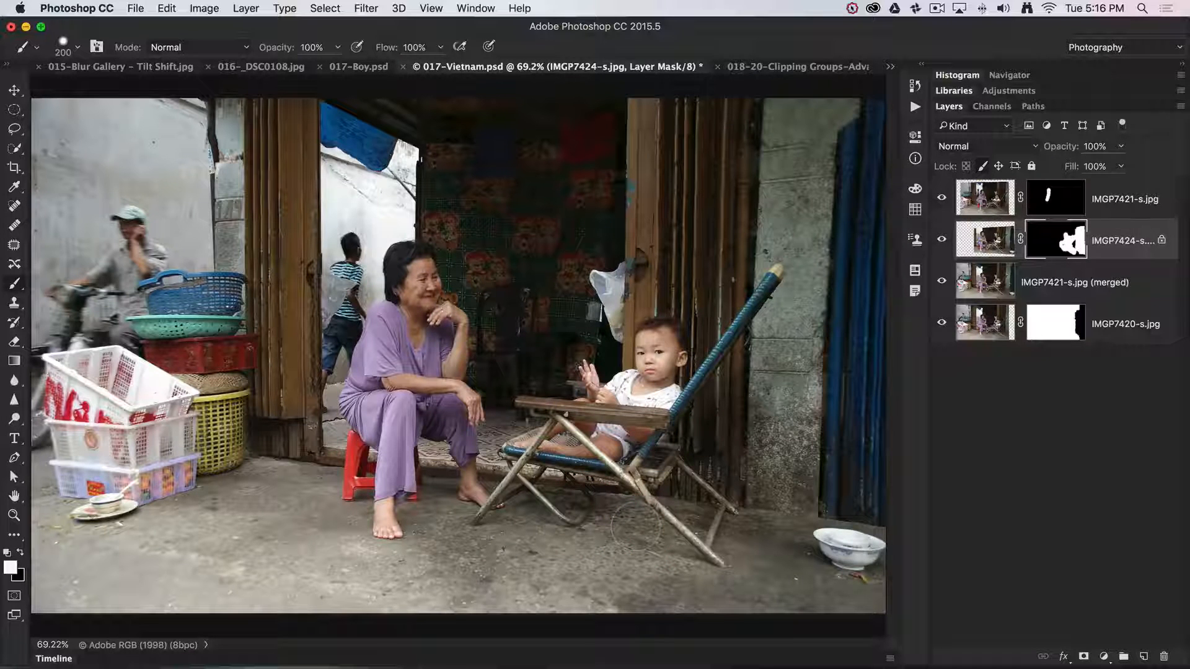
{"action": "left_click", "coordinate": [427, 300]}
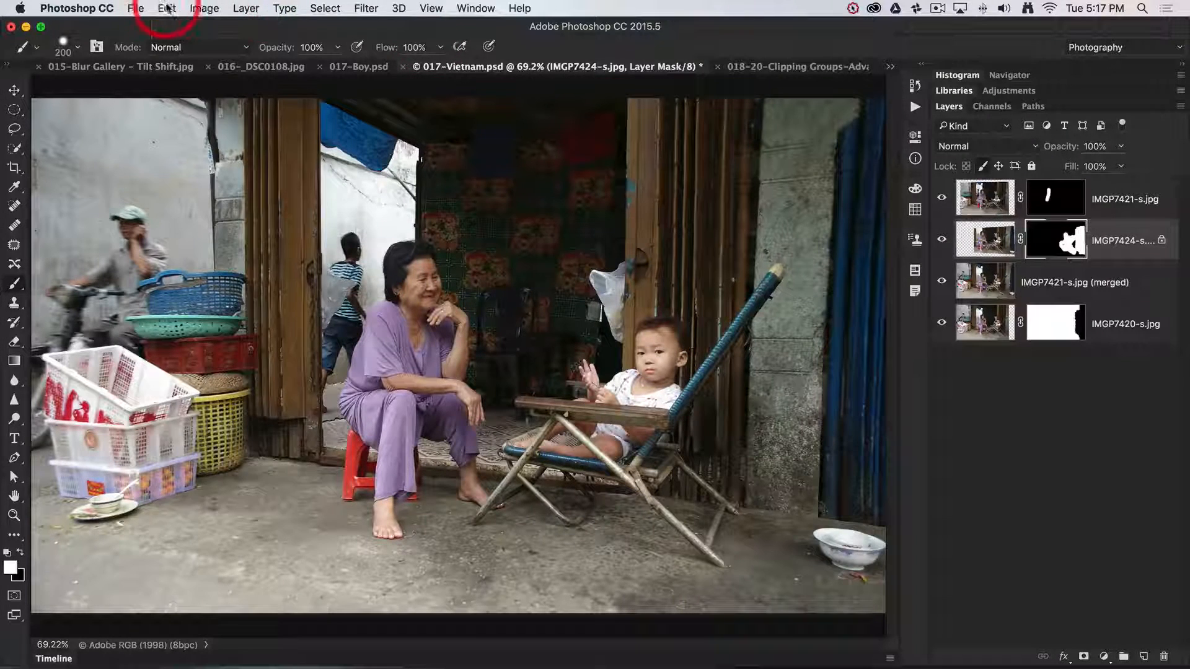
Step: Show the Edit menu with Auto-Align and Auto-Blend Layers greyed out
{"action": "left_click", "coordinate": [166, 9]}
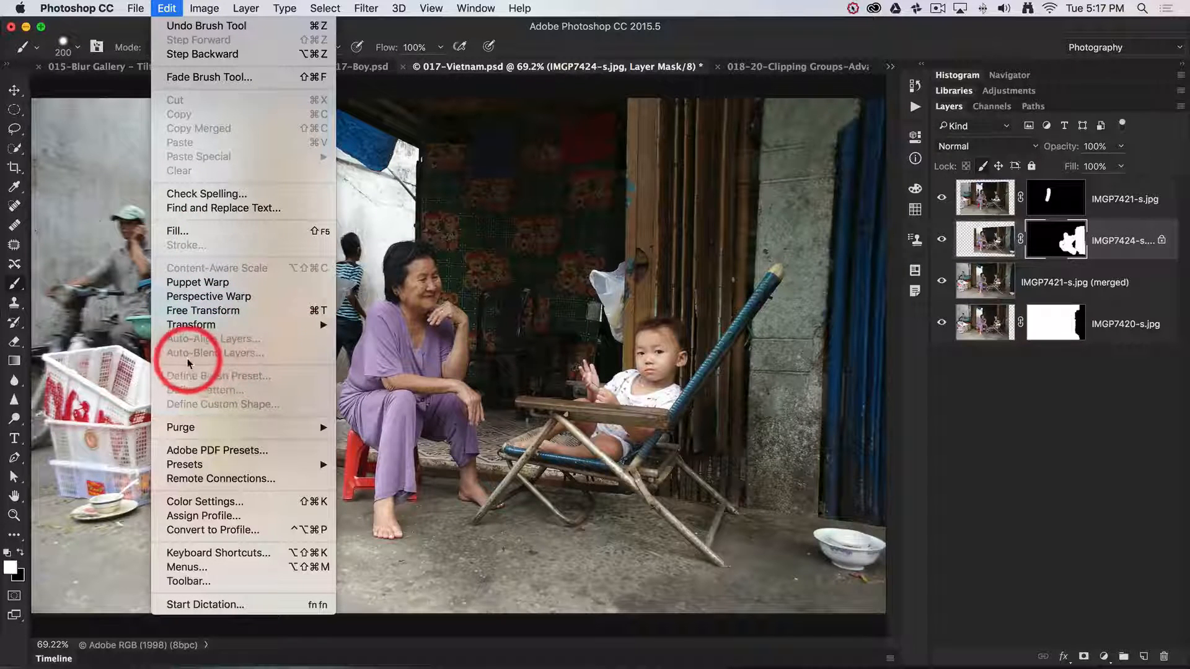
{"action": "mouse_move", "coordinate": [242, 365]}
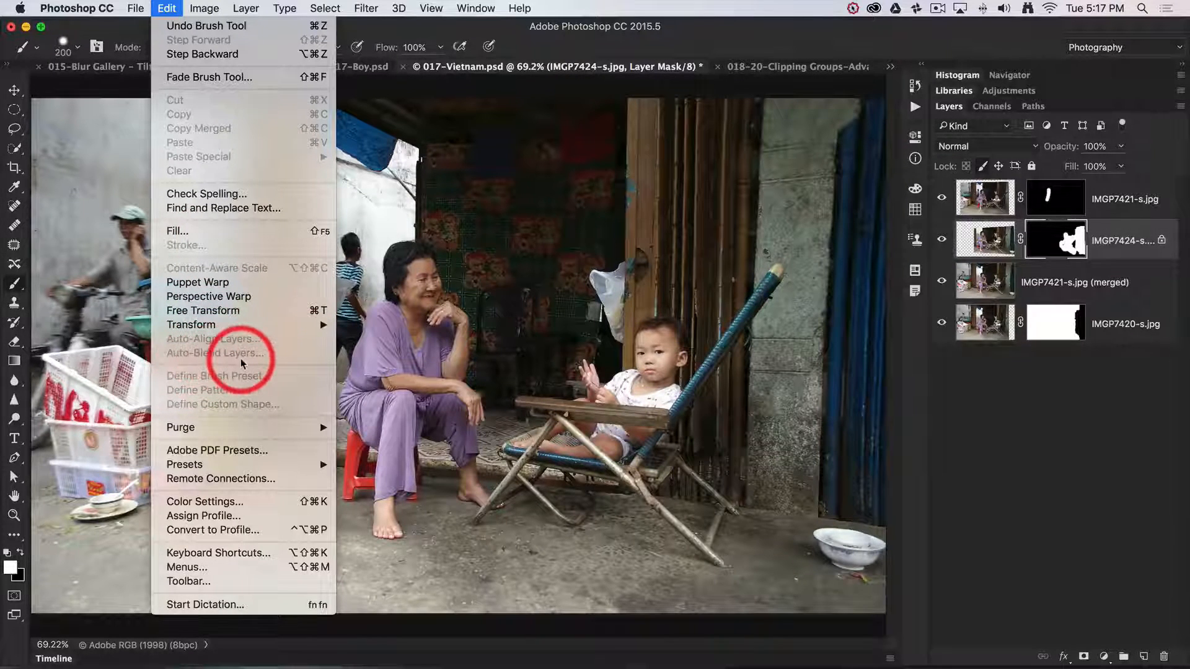